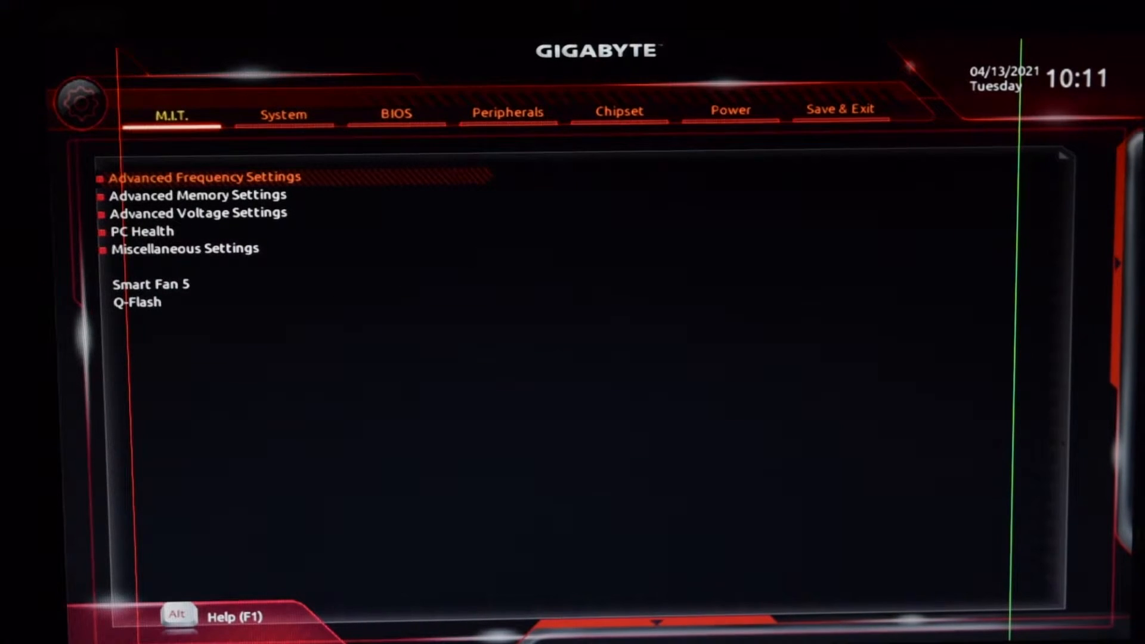
Step: Review BIOS boot options (Fast Boot, CSM, LAN PXE, Storage Boot) and peripherals, then save and exit
left_click(395, 113)
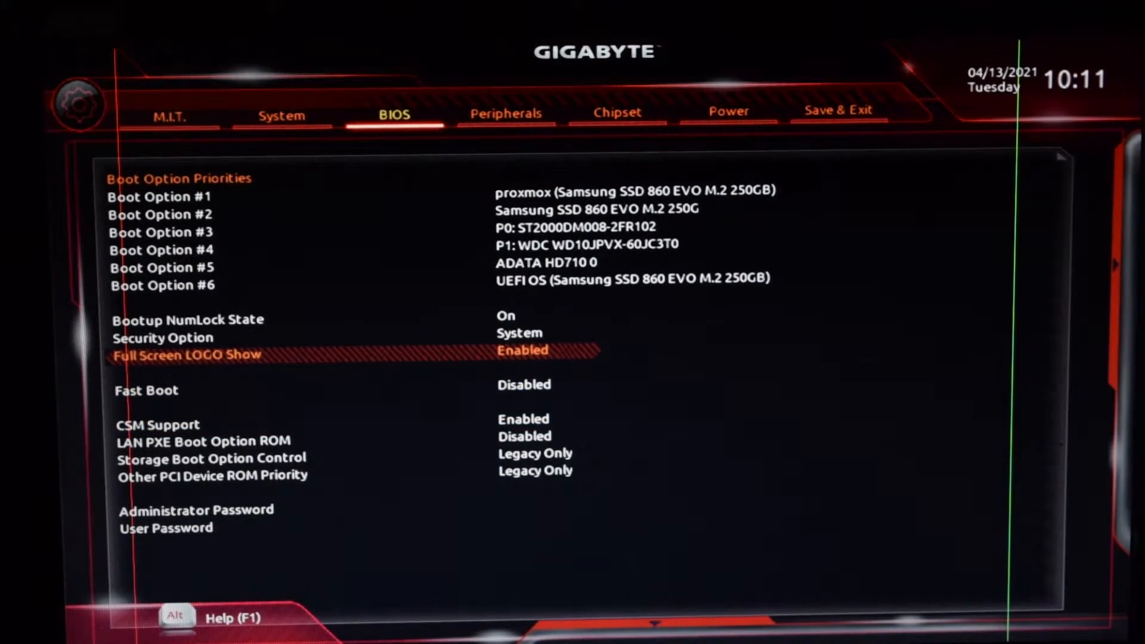
key("Down")
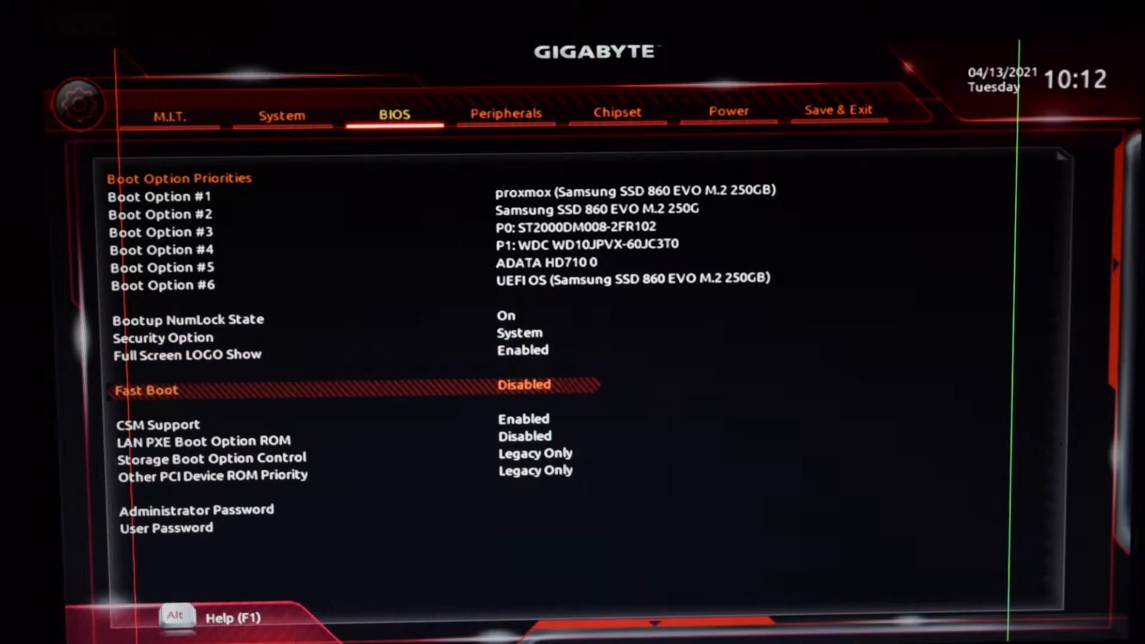
key("Down")
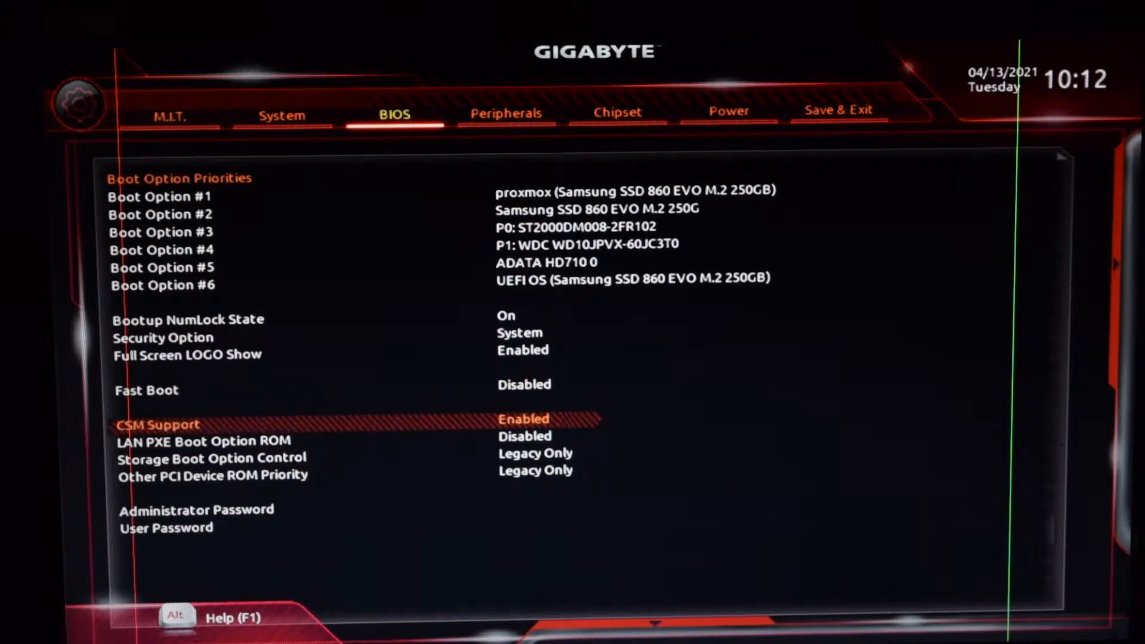
key("Down")
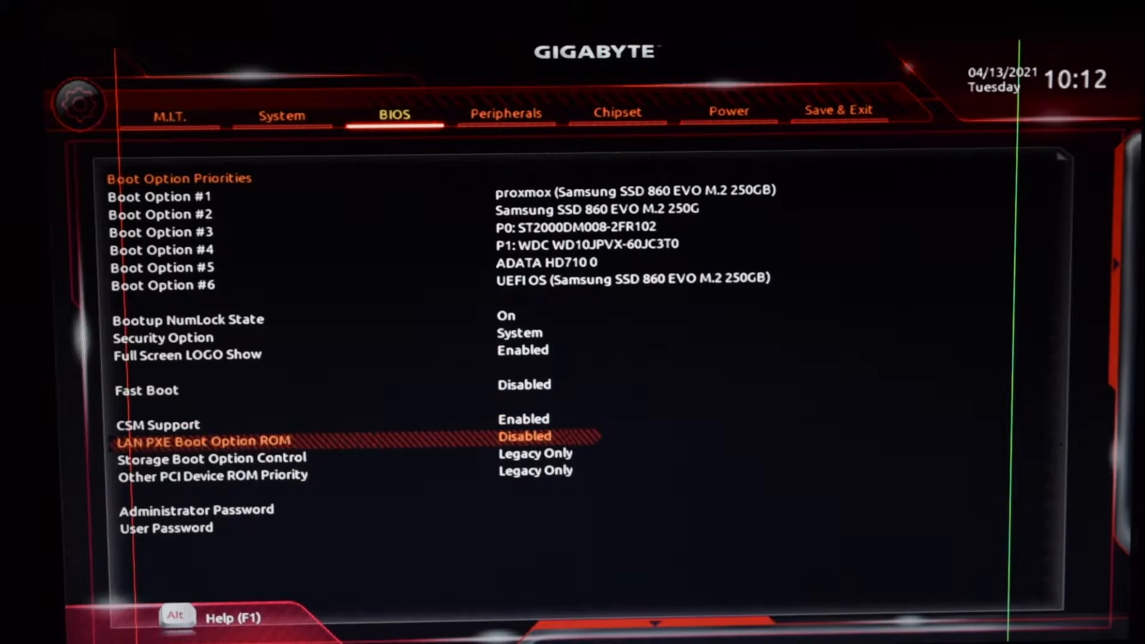
key("Down")
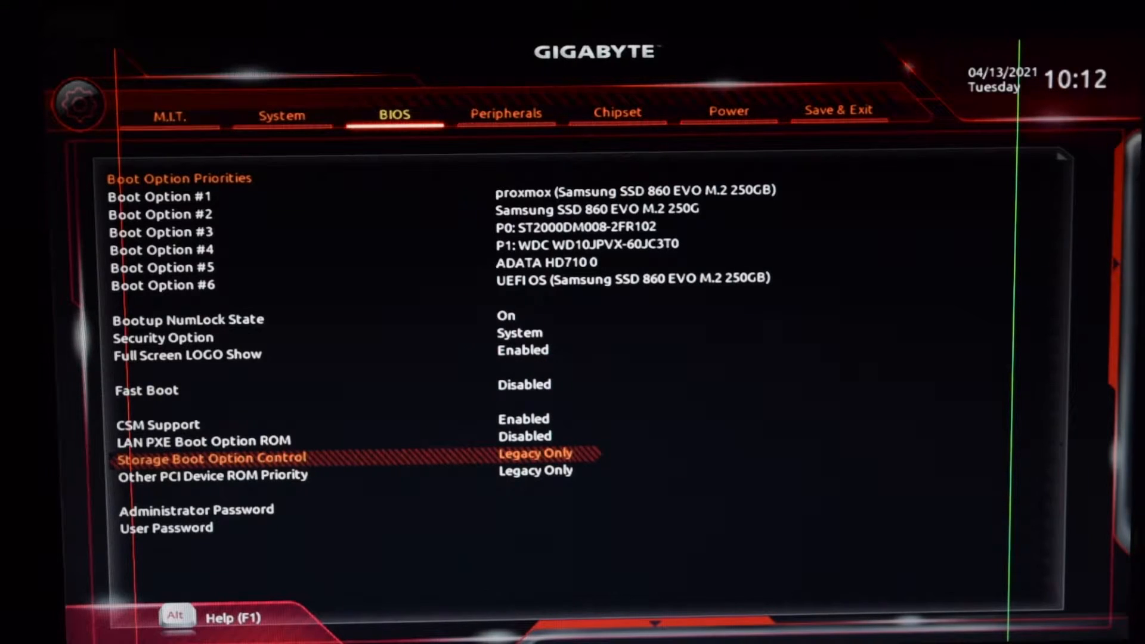
left_click(506, 112)
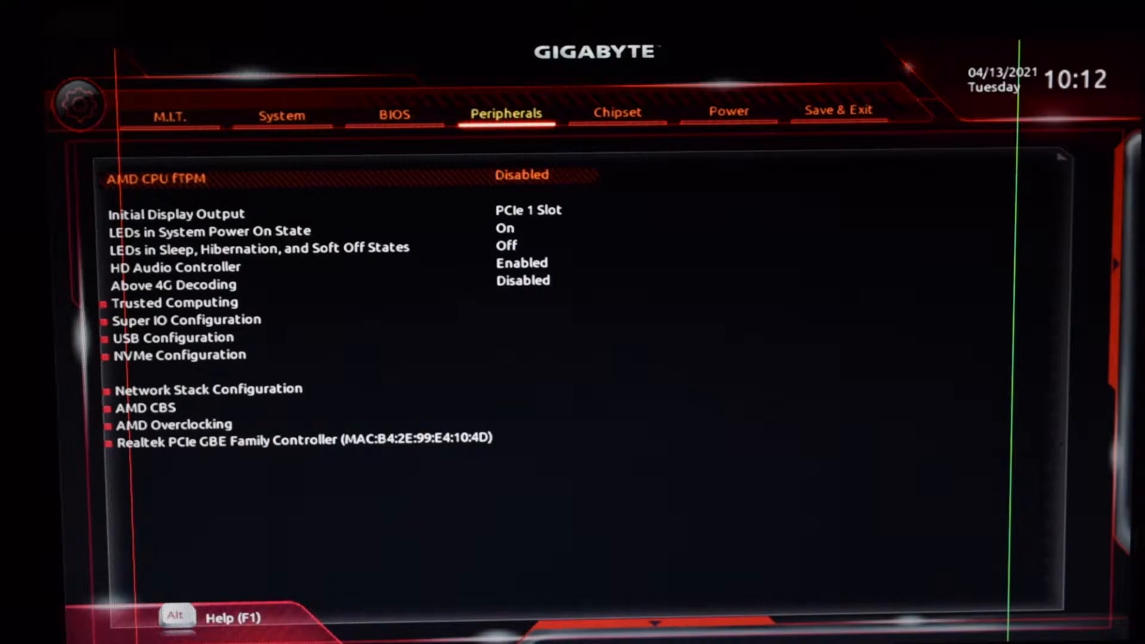
left_click(618, 112)
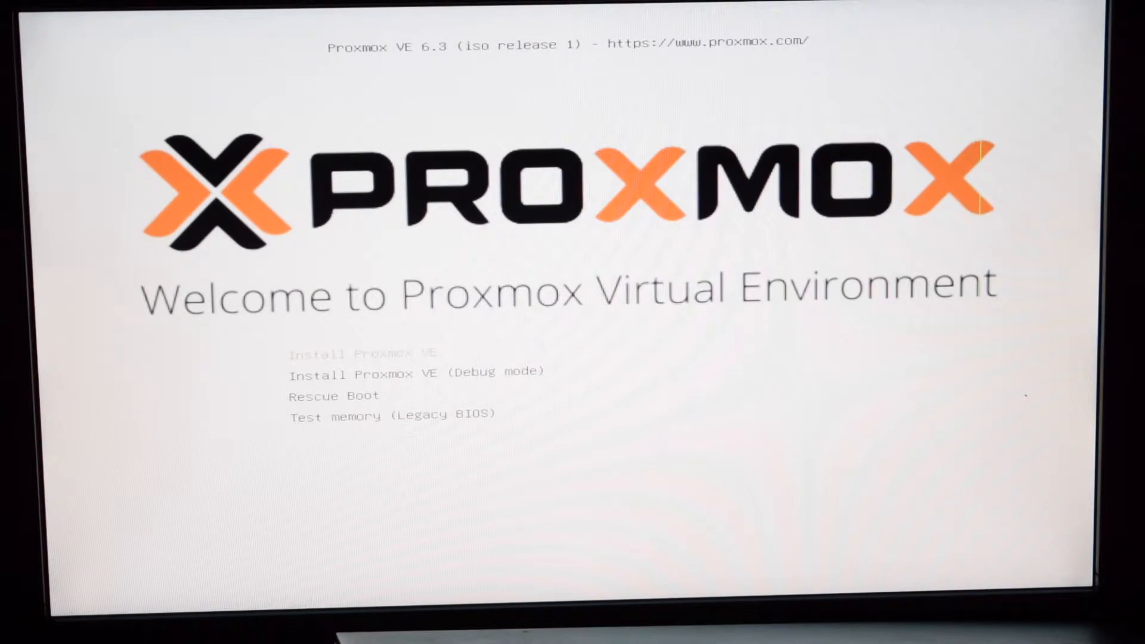
Step: Start the Proxmox VE installation and accept the license agreement after scrolling through it
key("Return")
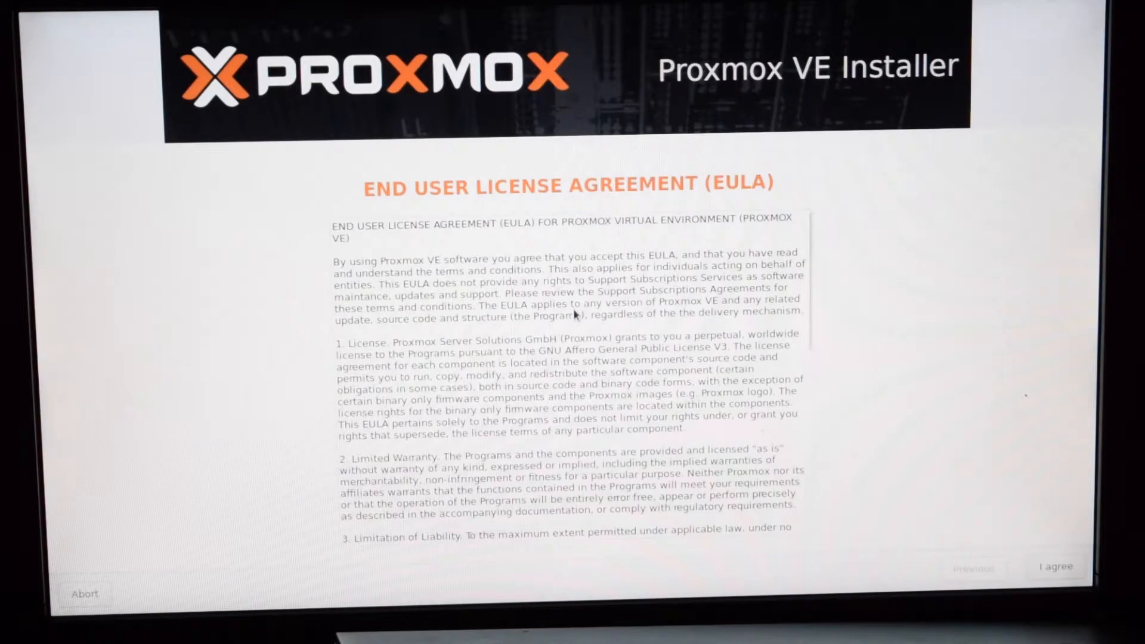
scroll("down", 3)
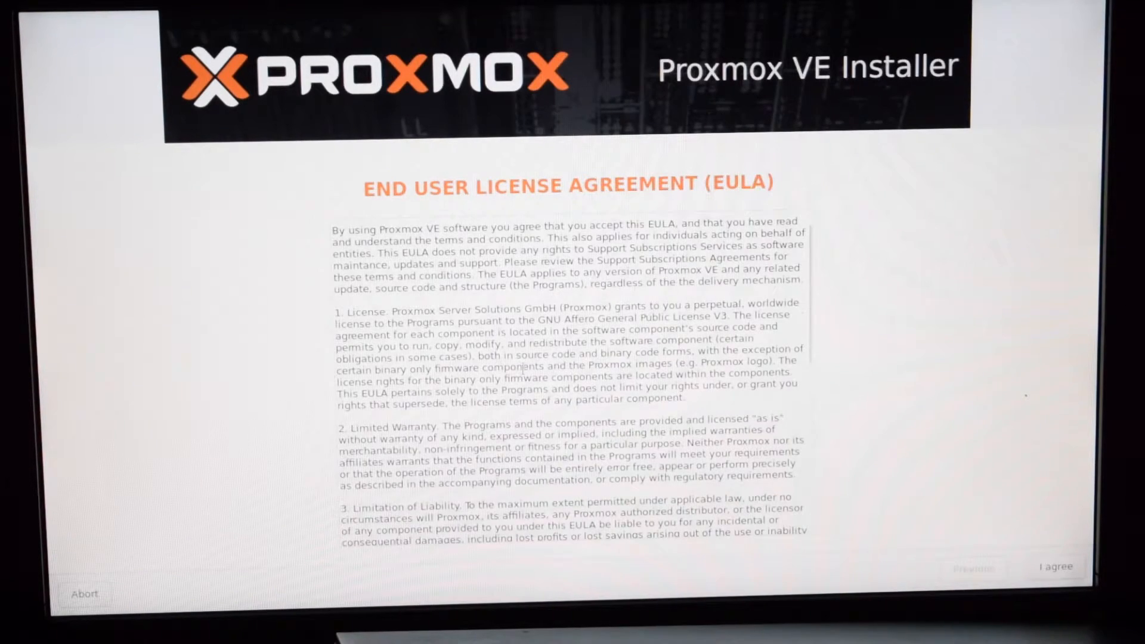
scroll("up", 3)
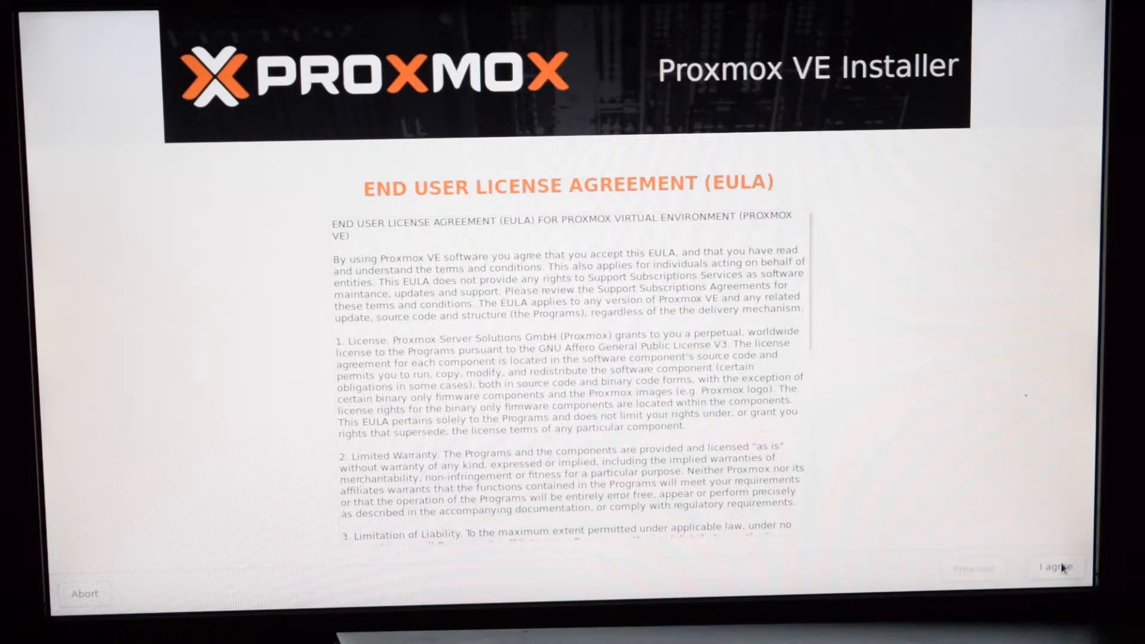
left_click(1054, 567)
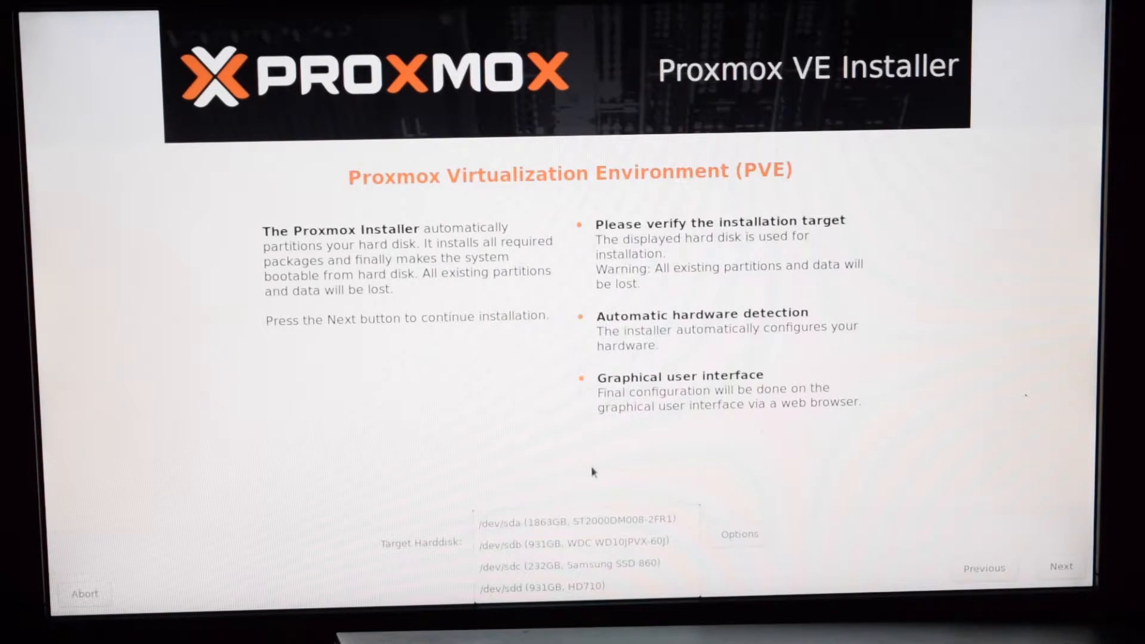
Step: Choose the 232GB Samsung SSD (/dev/sdc) as target and keep India/Asia/Kolkata location defaults
left_click(585, 563)
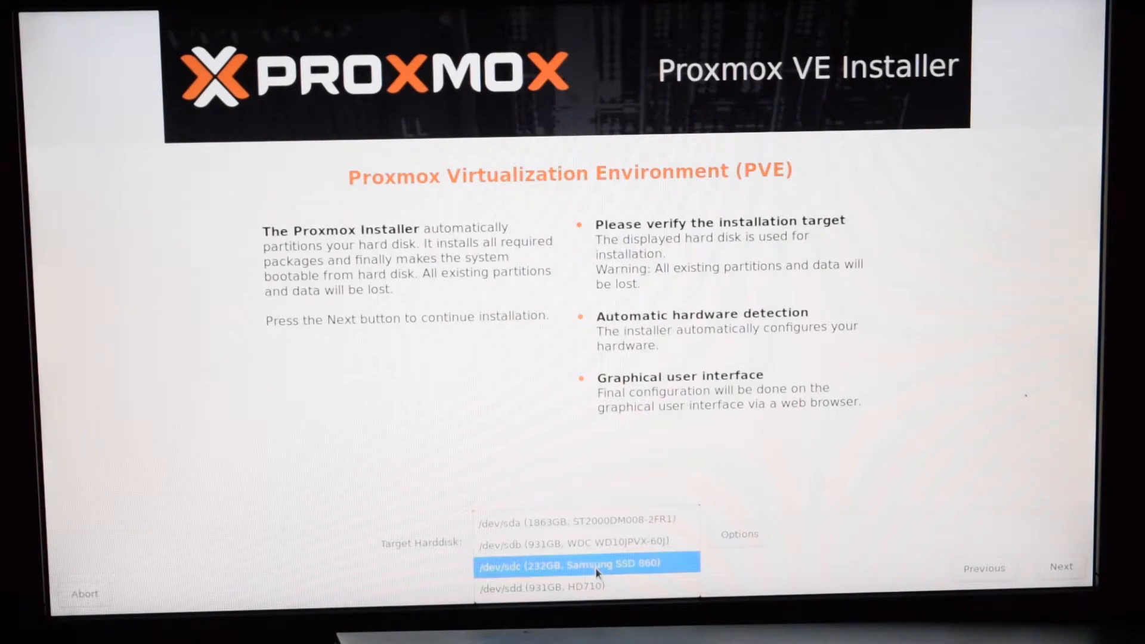
left_click(586, 563)
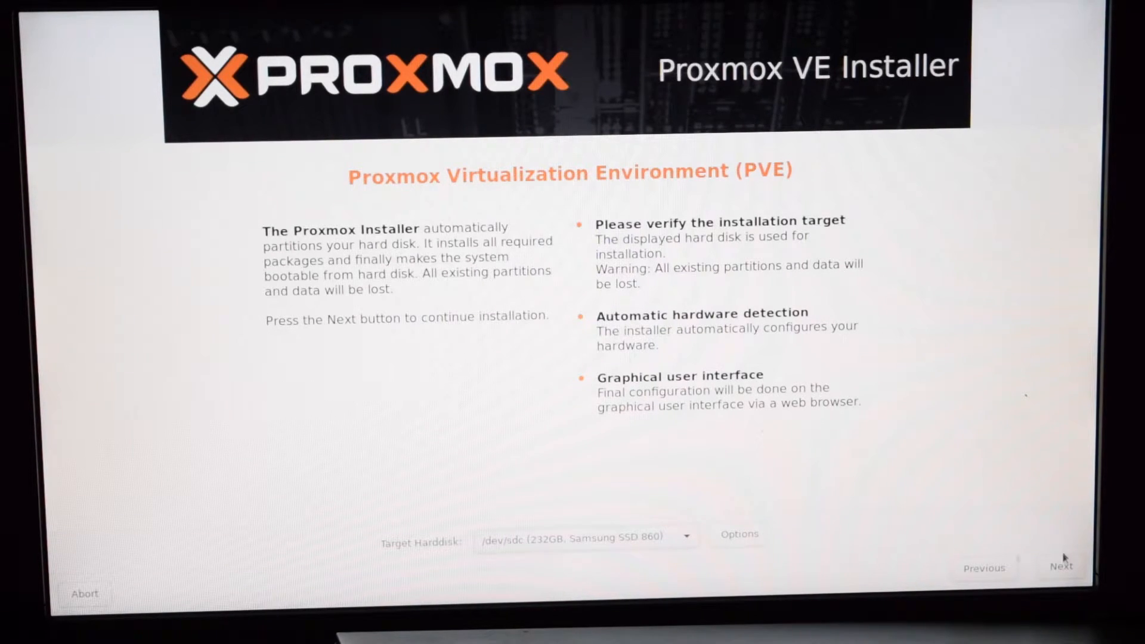
left_click(1060, 566)
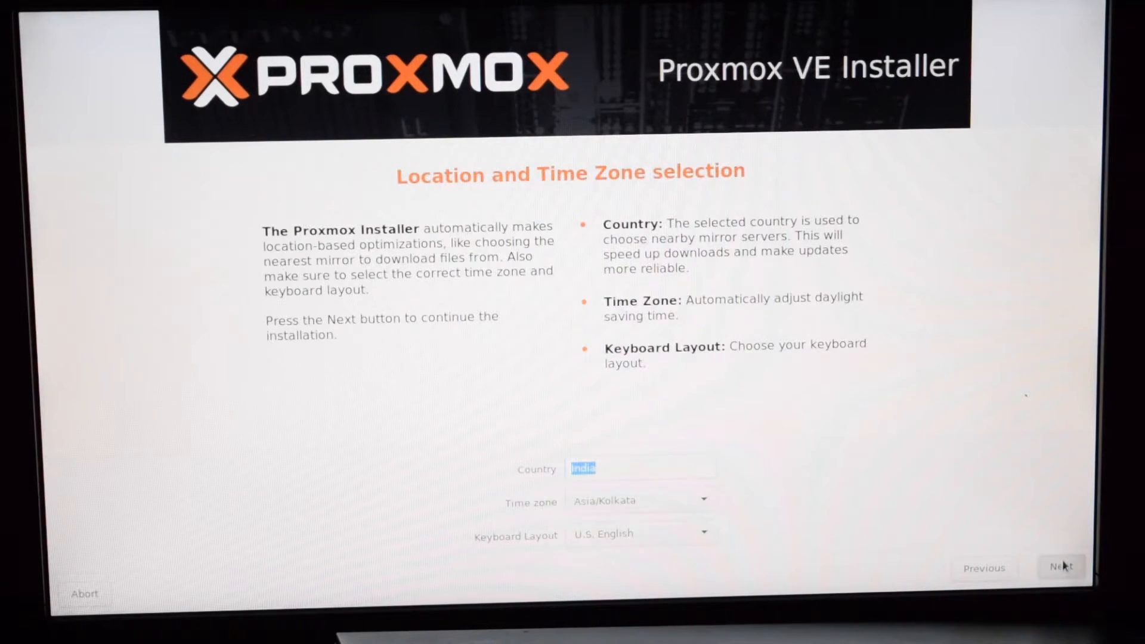
left_click(1061, 568)
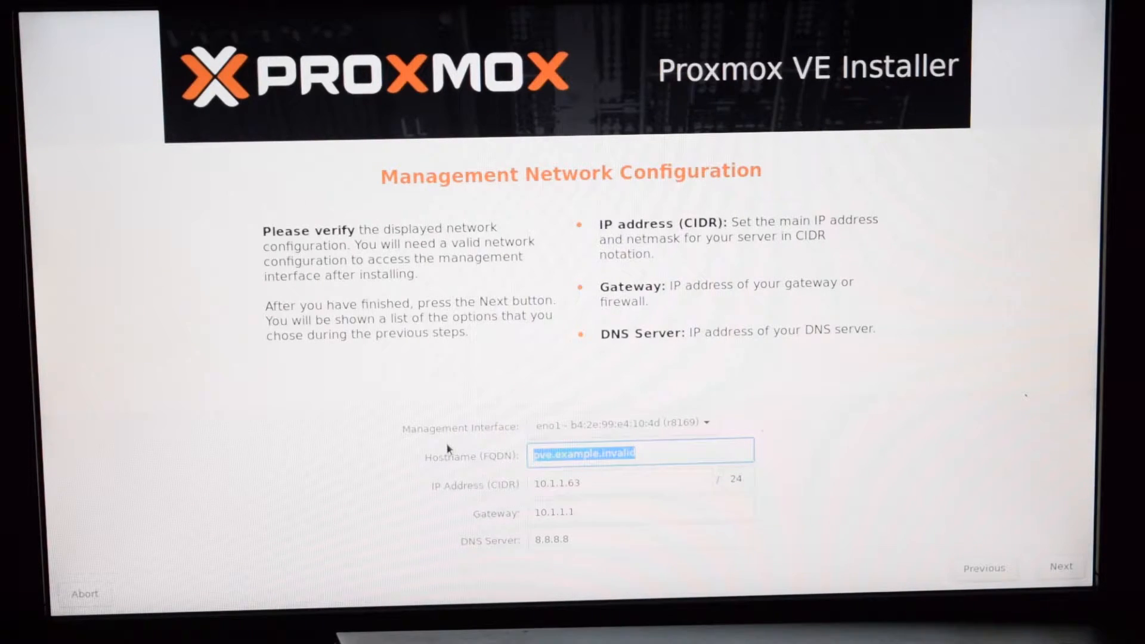
Step: Set hostname pve.hq.broodle.net and IP address 10.1.1.24/24, then continue to the summary
type("pve.")
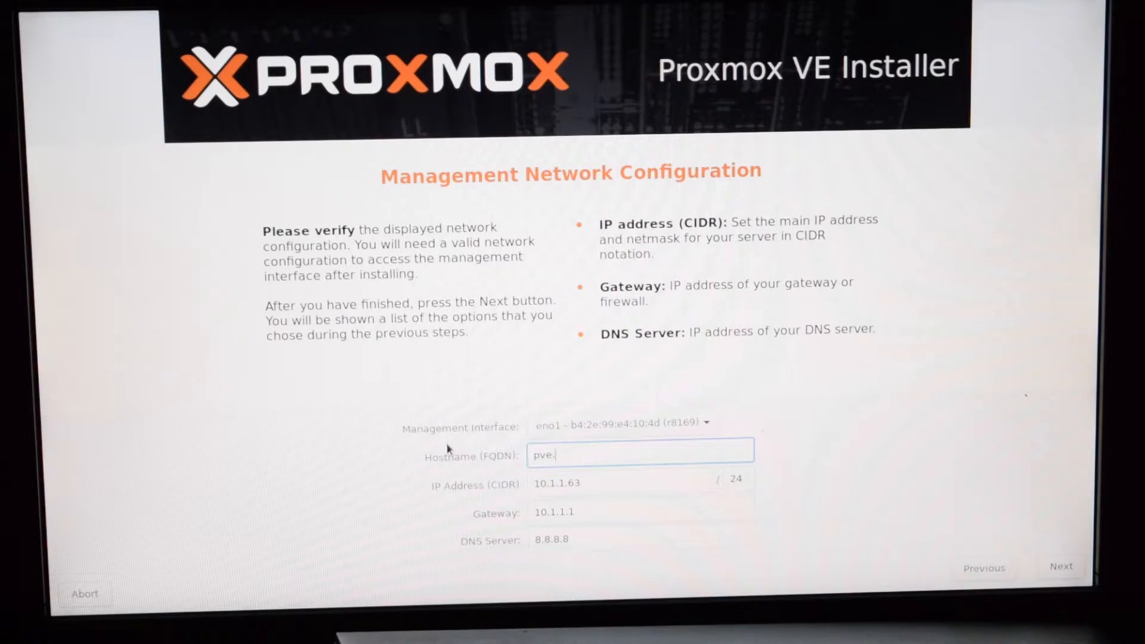
type("hq.broo")
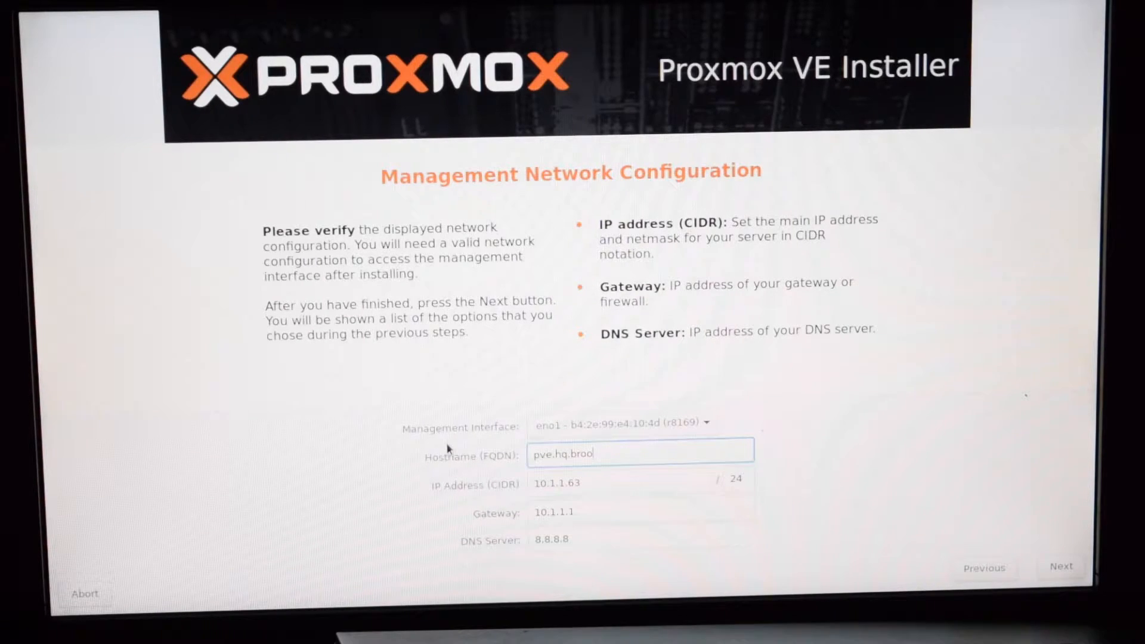
type("dle.net")
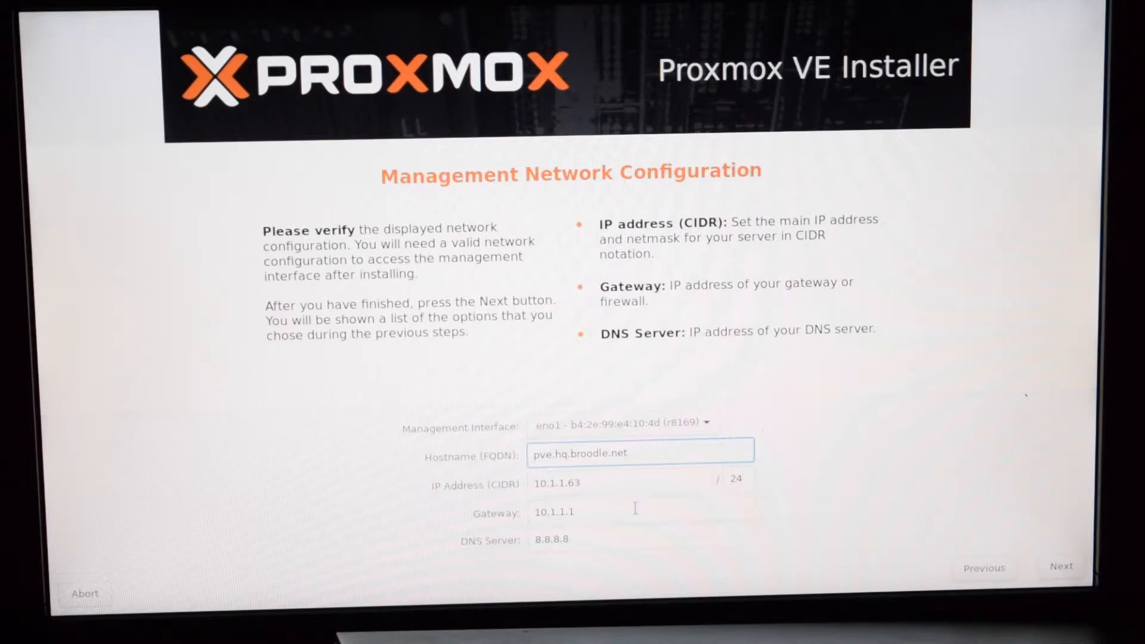
left_click(619, 479)
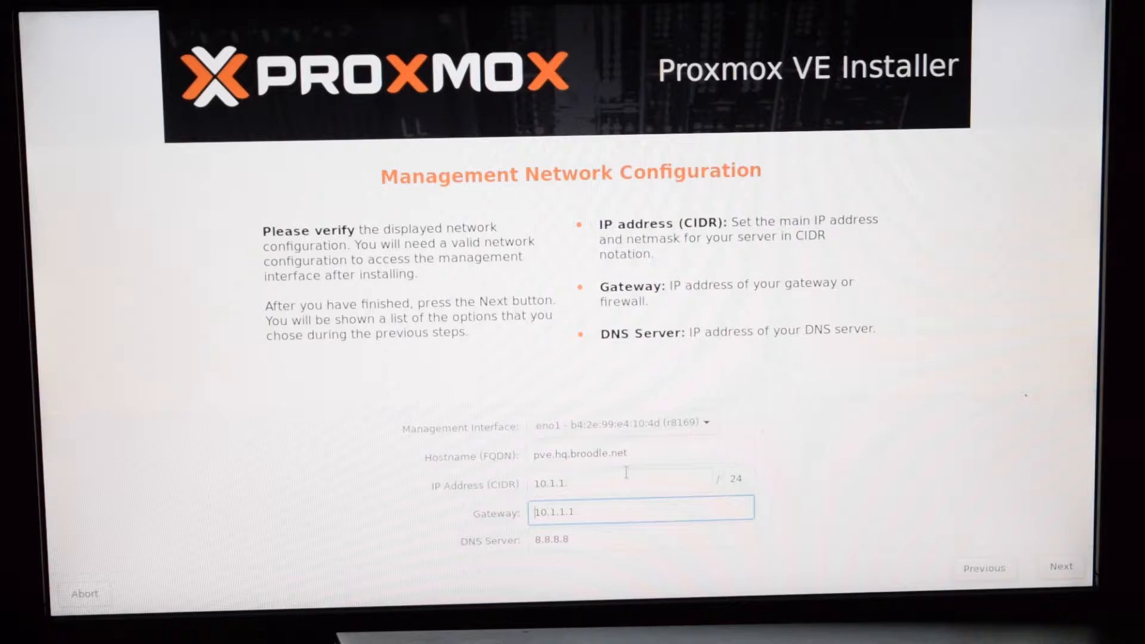
left_click(619, 483)
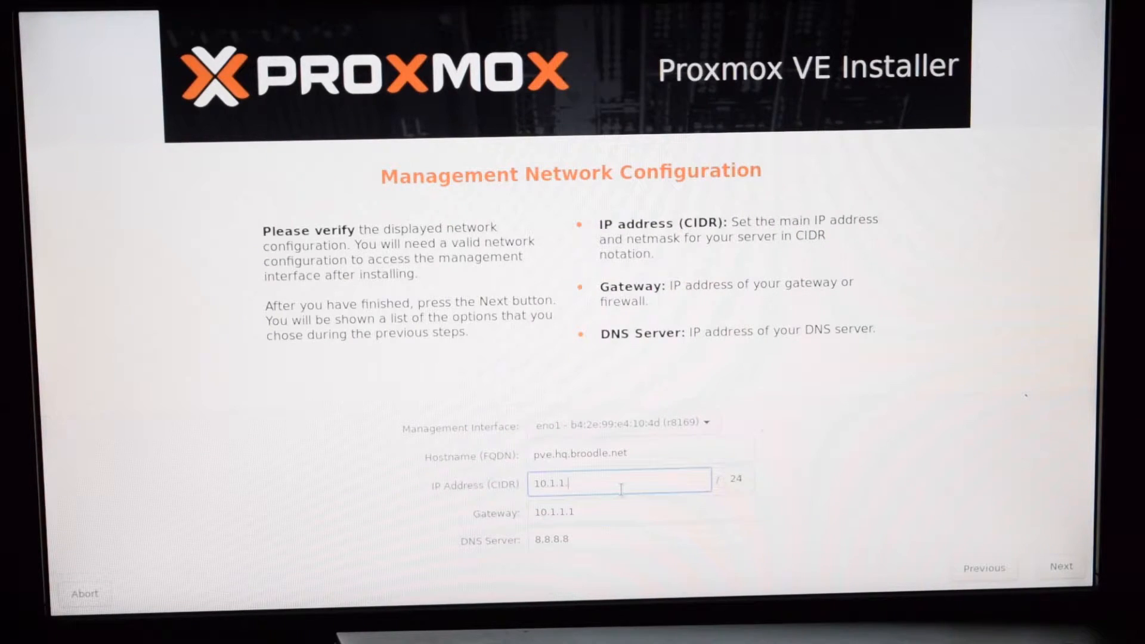
type("24")
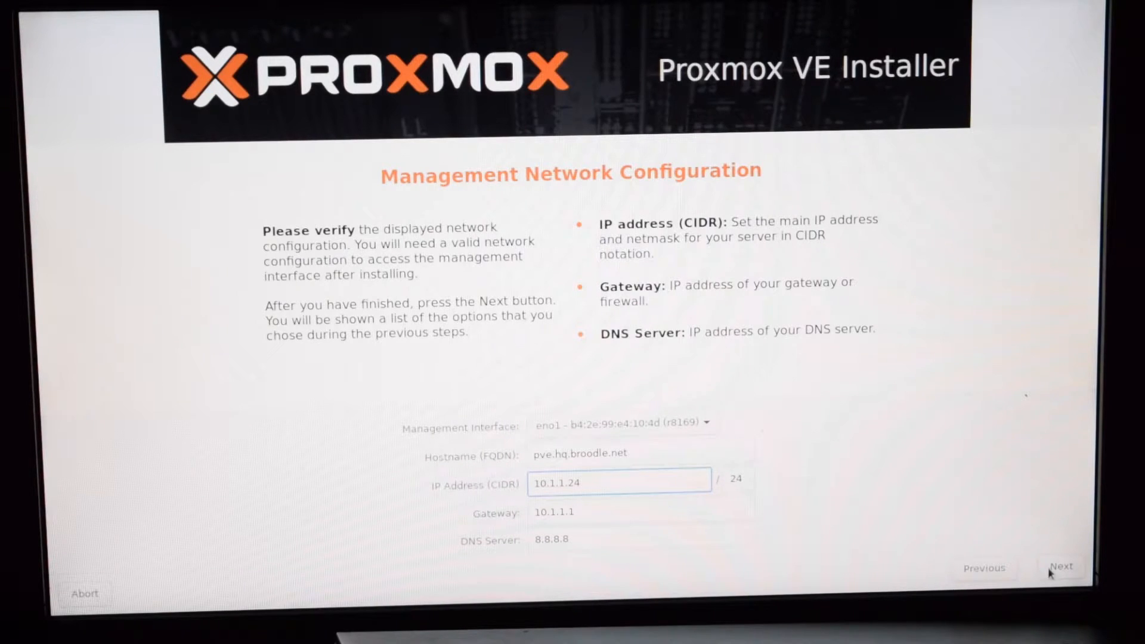
left_click(1060, 566)
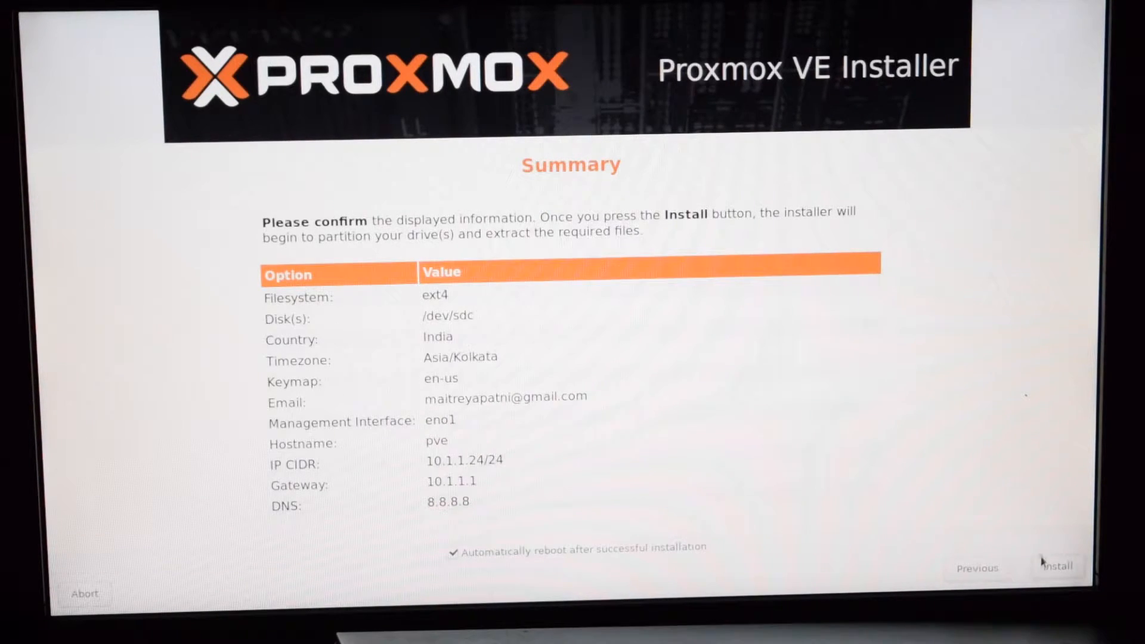
Step: Confirm the ext4 on /dev/sdc summary and begin installing Proxmox VE
left_click(1057, 566)
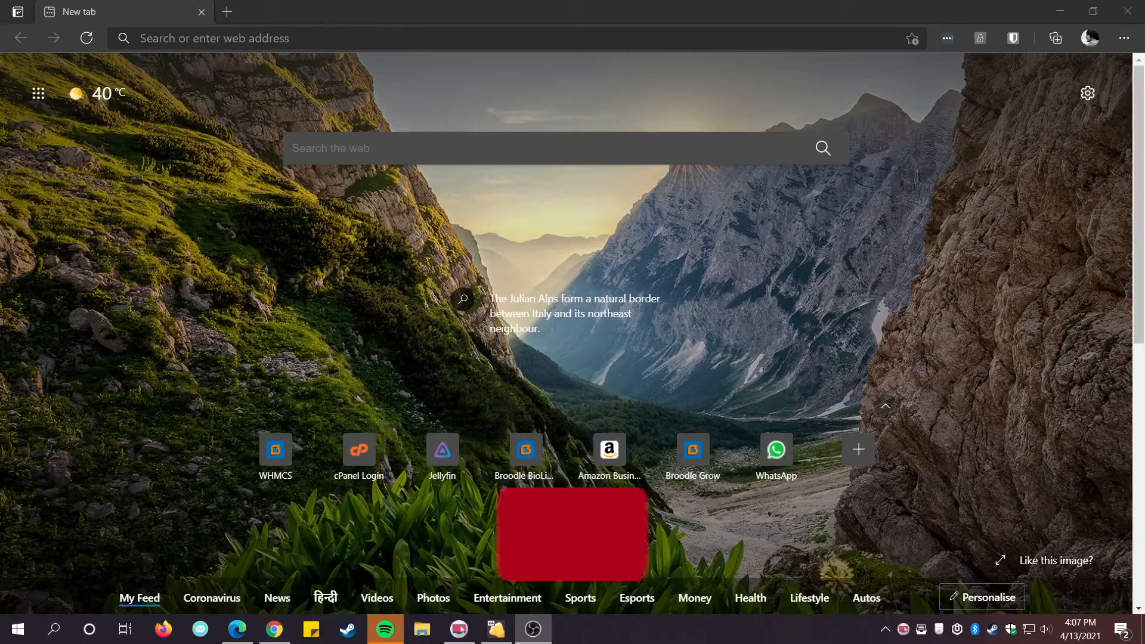
Step: Load 10.1.1.24:8006 in Edge, proceeding past the untrusted certificate warning
left_click(511, 38)
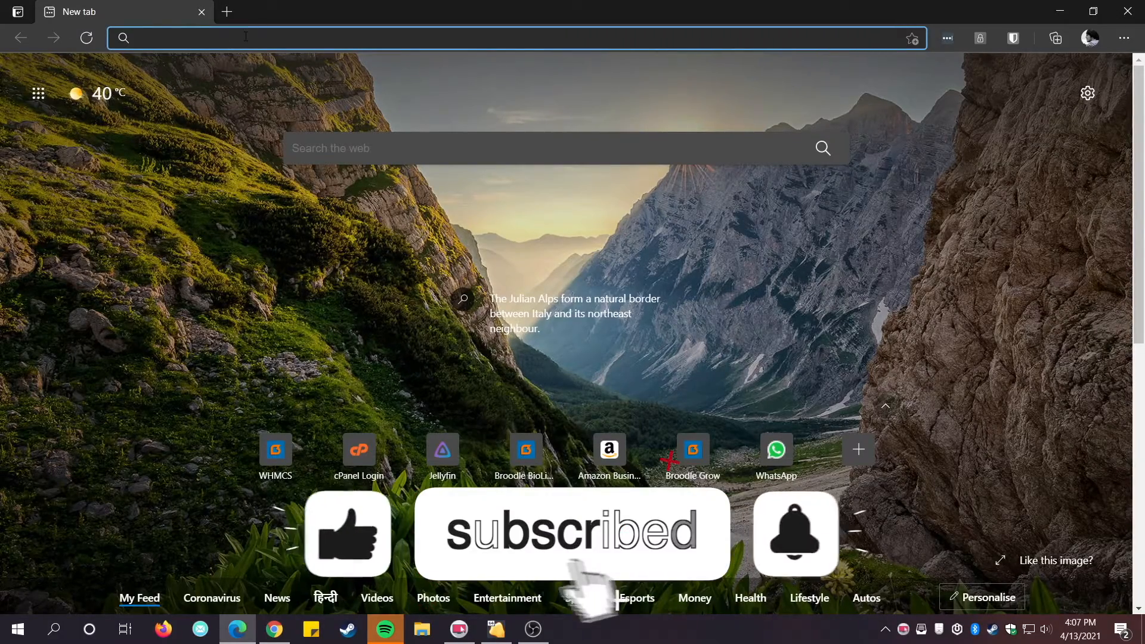
type("10.1.1.24:8006")
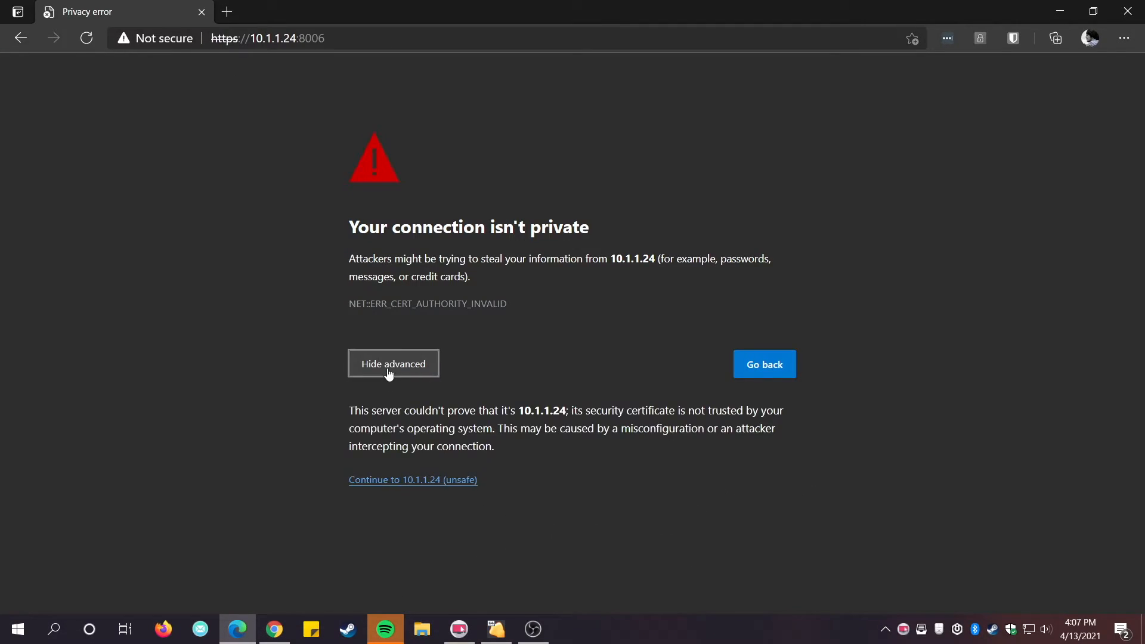
left_click(413, 480)
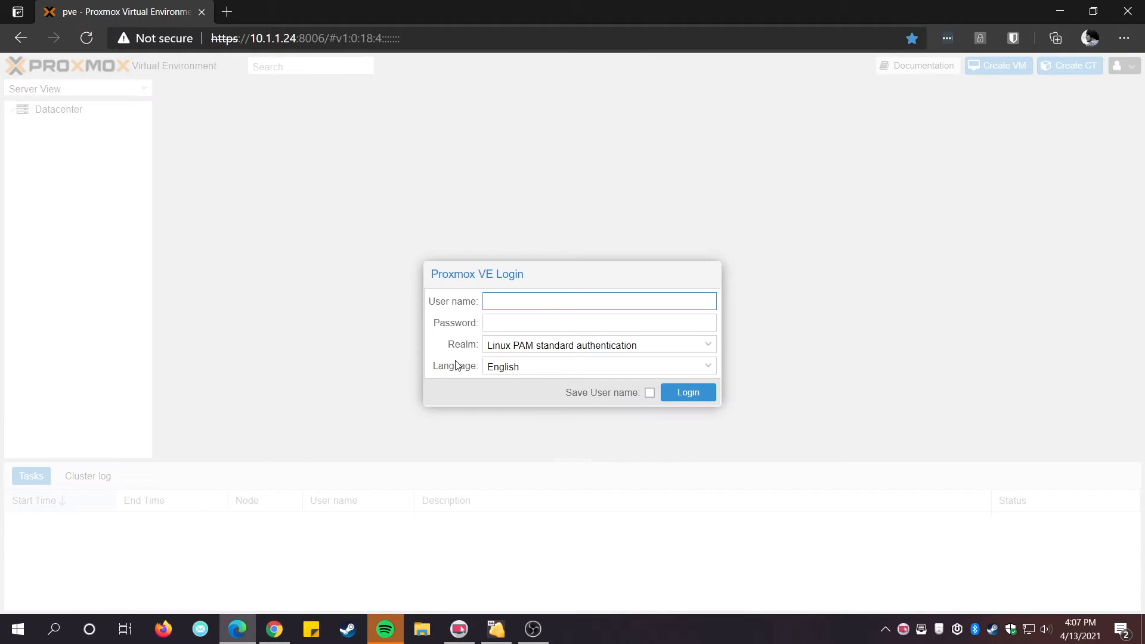
Step: Log in as root with Save User name, dismiss the subscription notice, and select node pve
left_click(599, 301)
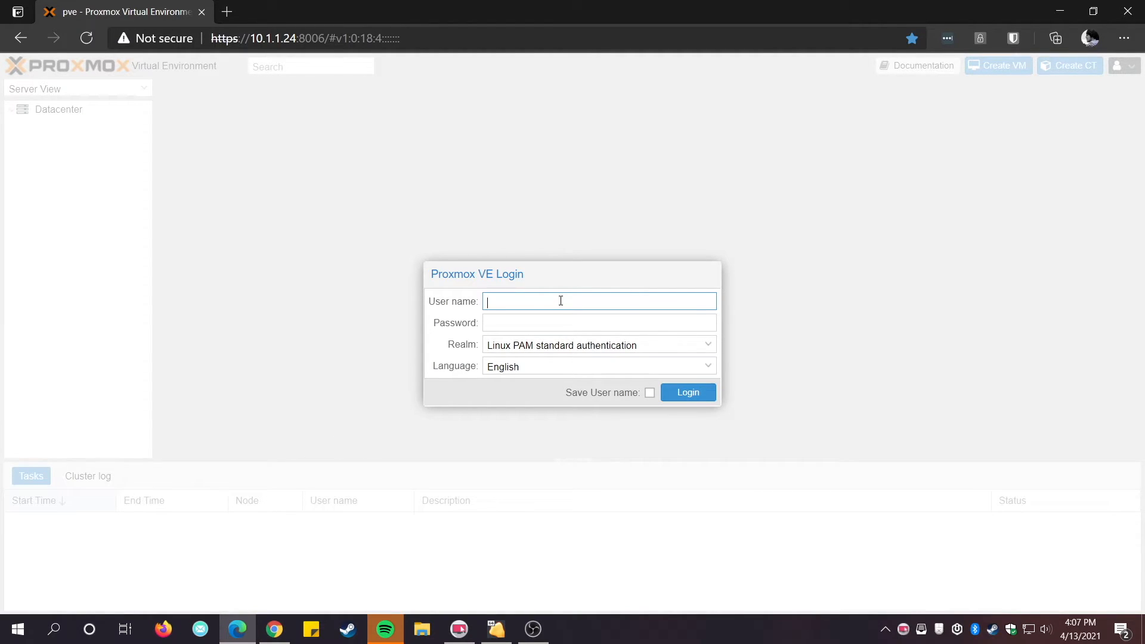
type("root")
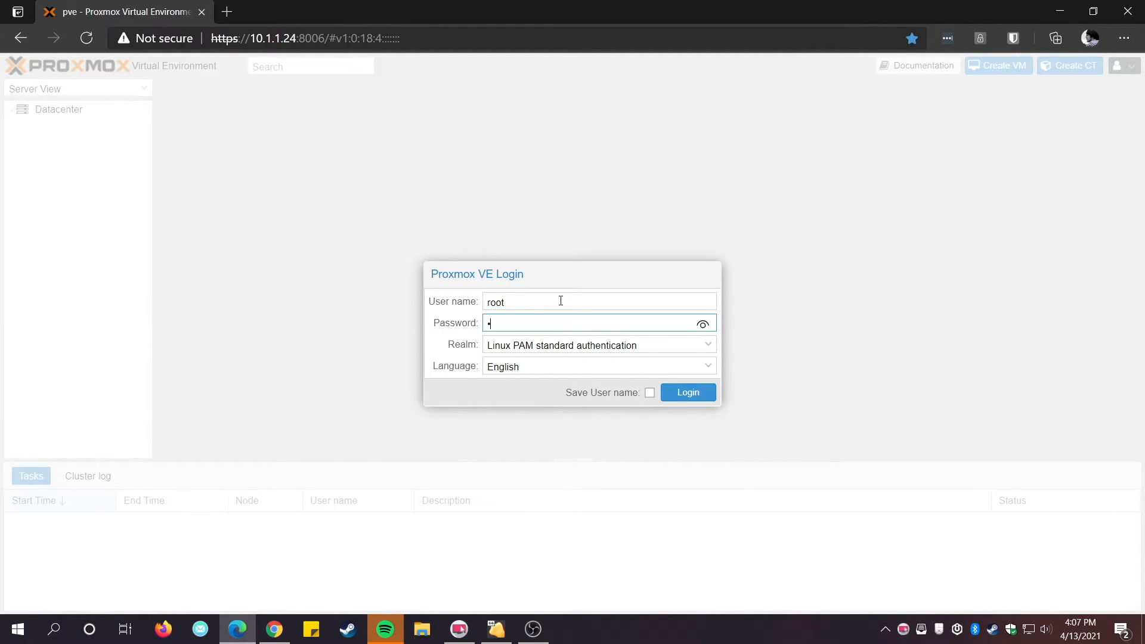
type("password")
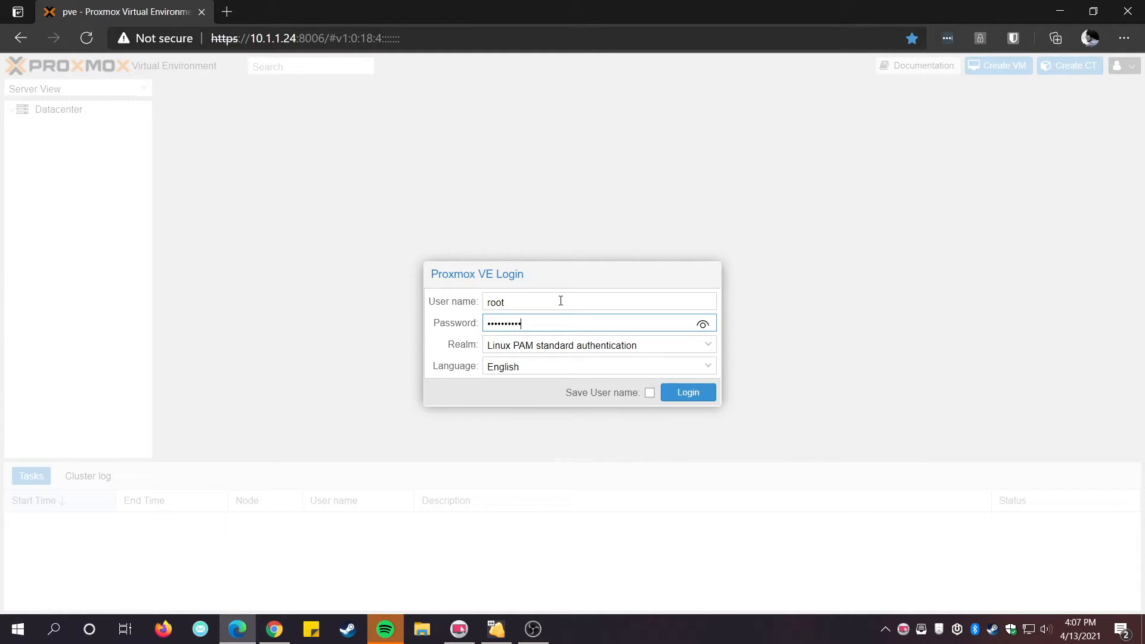
left_click(650, 392)
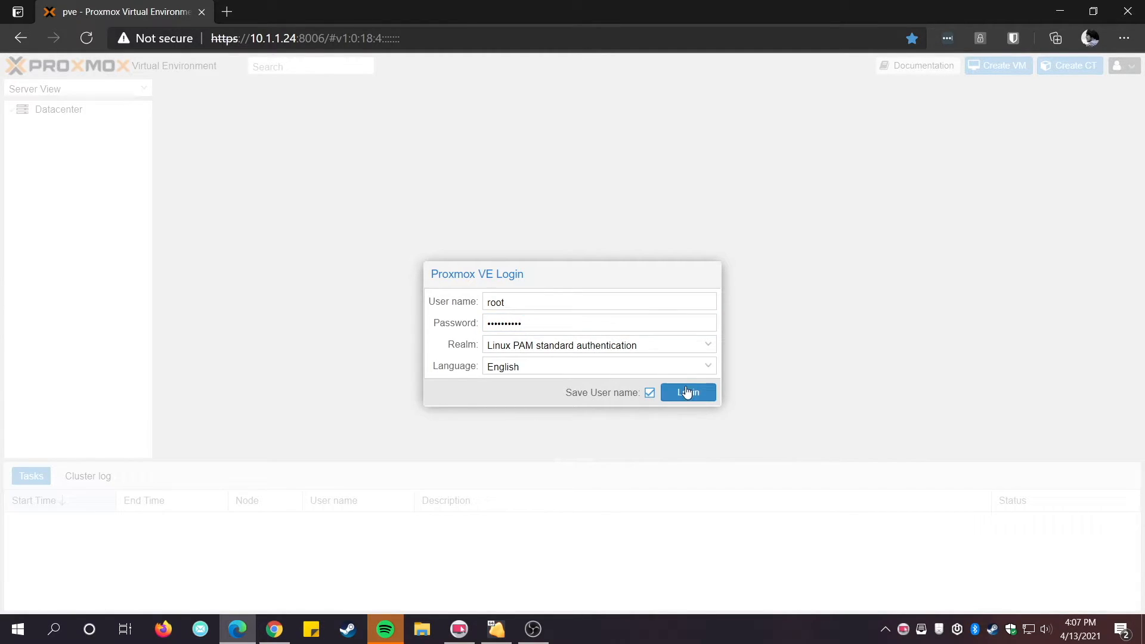
left_click(687, 392)
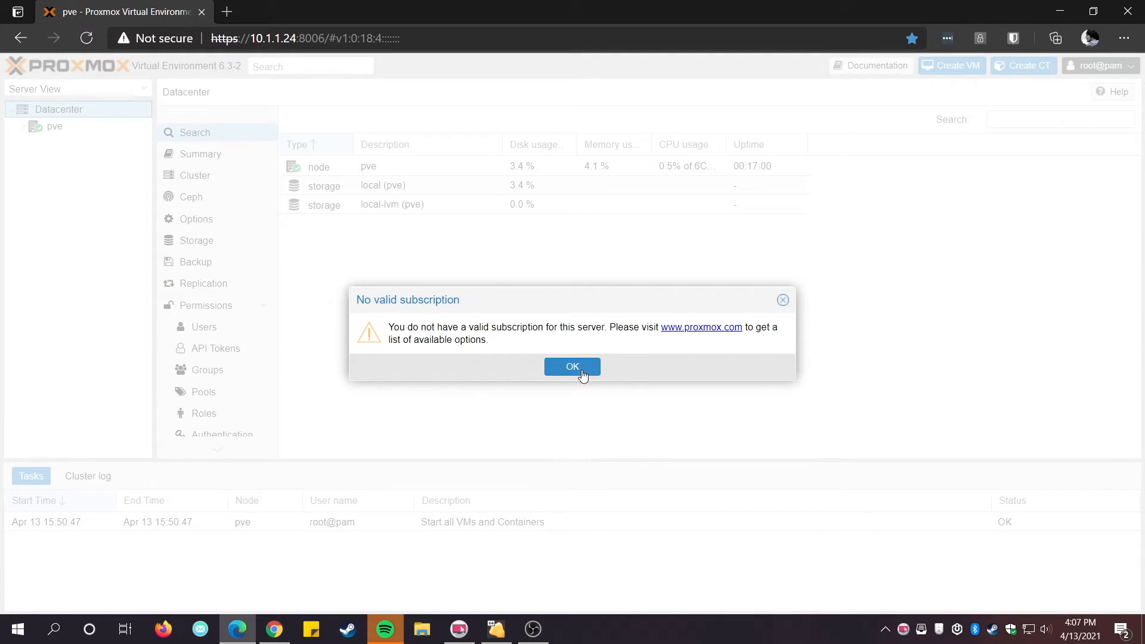
left_click(572, 366)
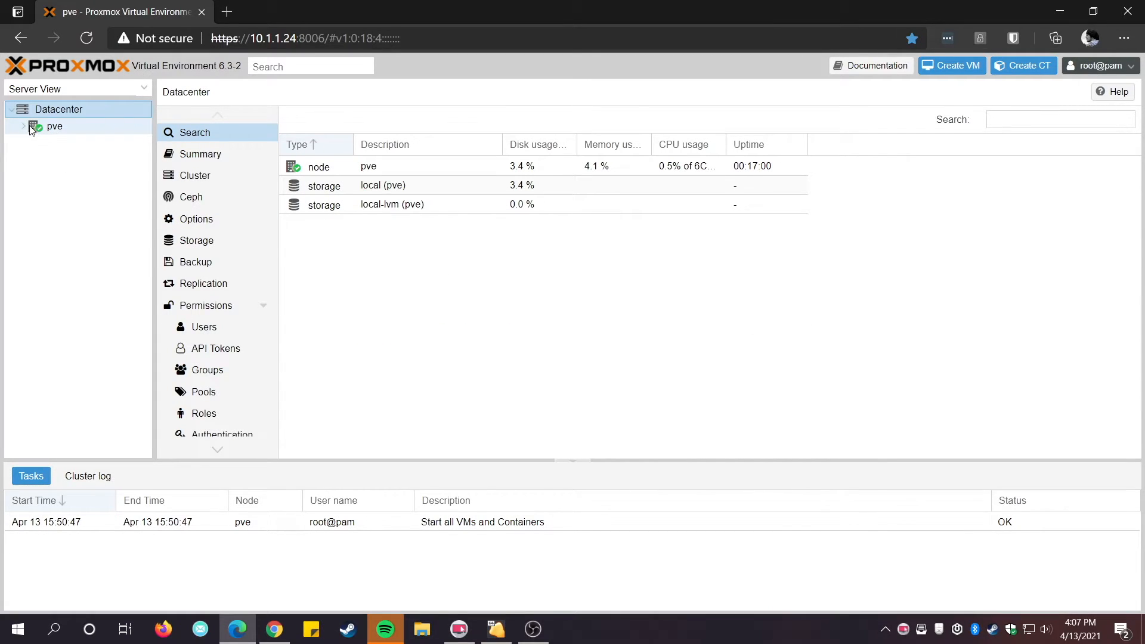
left_click(55, 126)
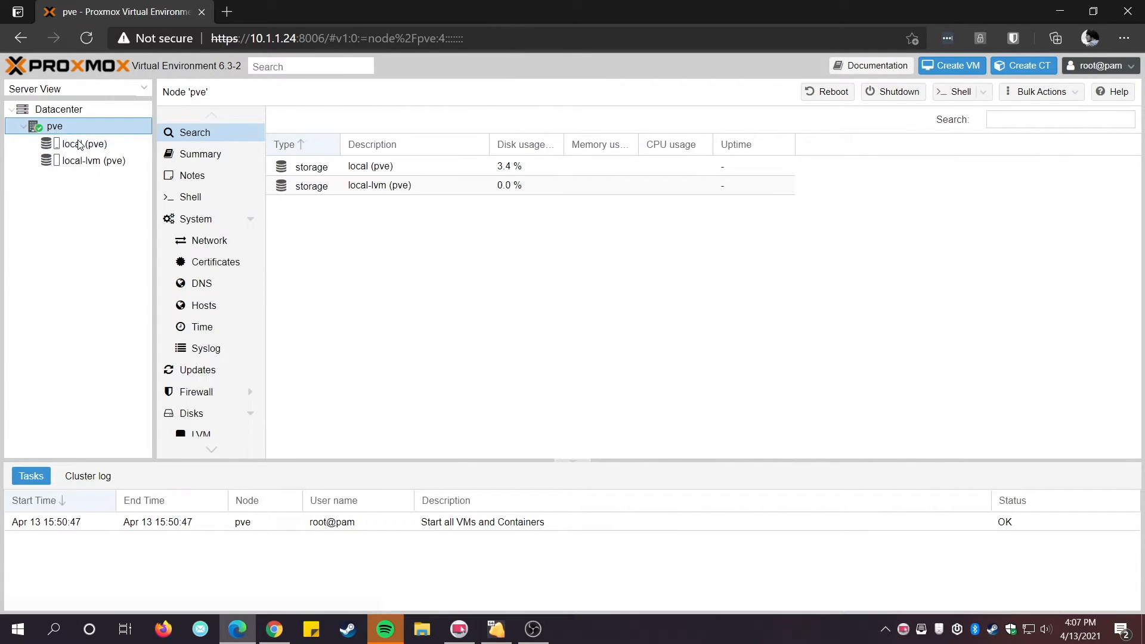
left_click(84, 143)
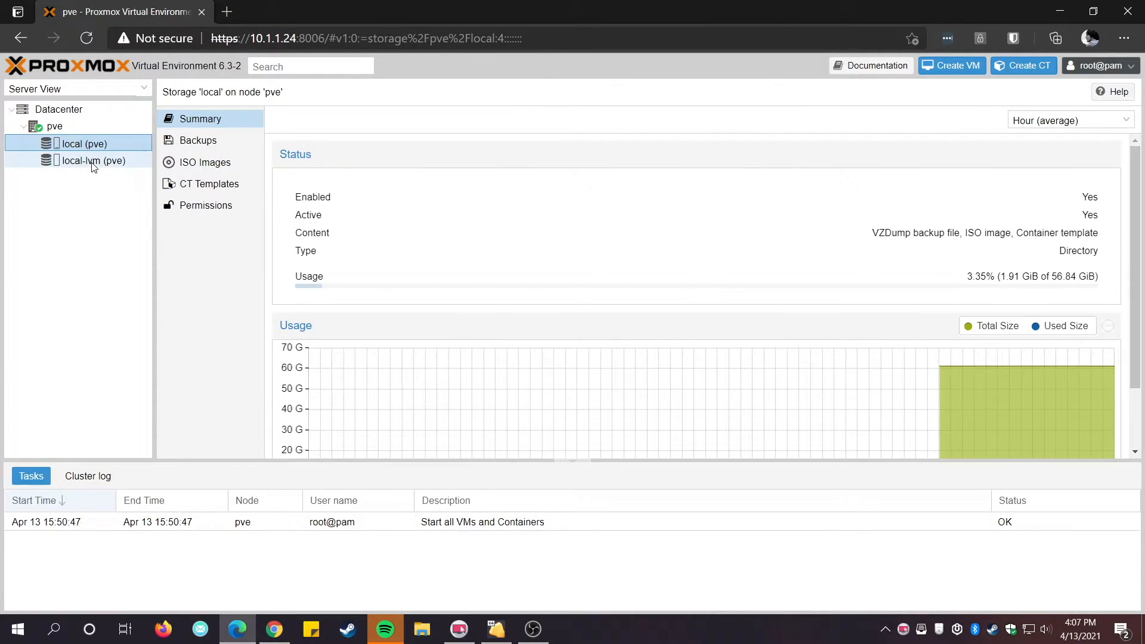
left_click(93, 160)
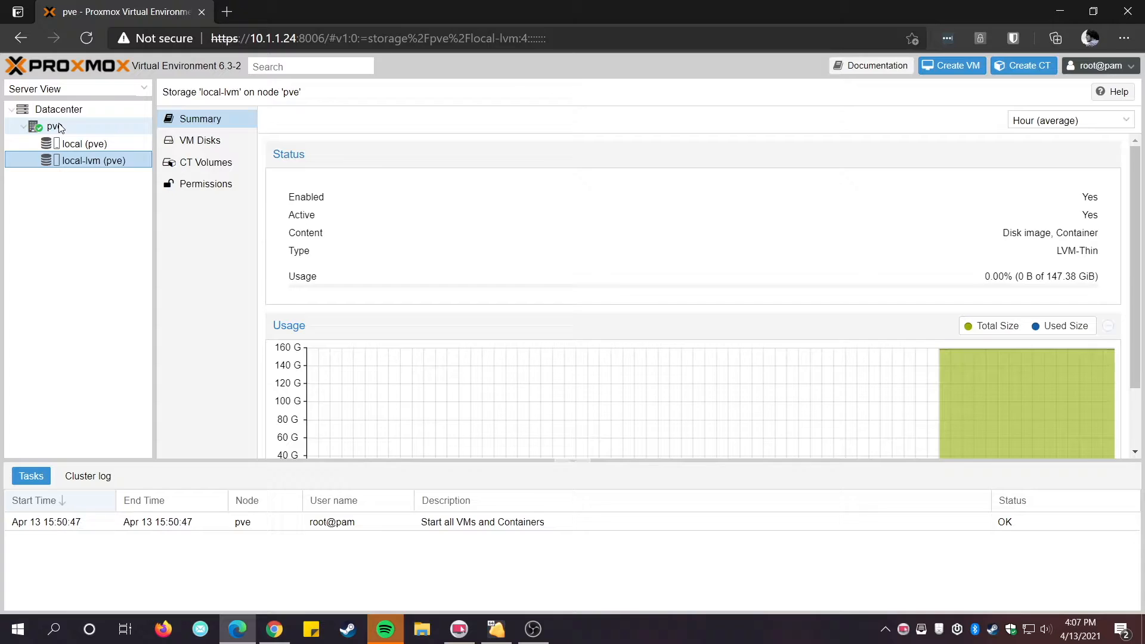
left_click(55, 126)
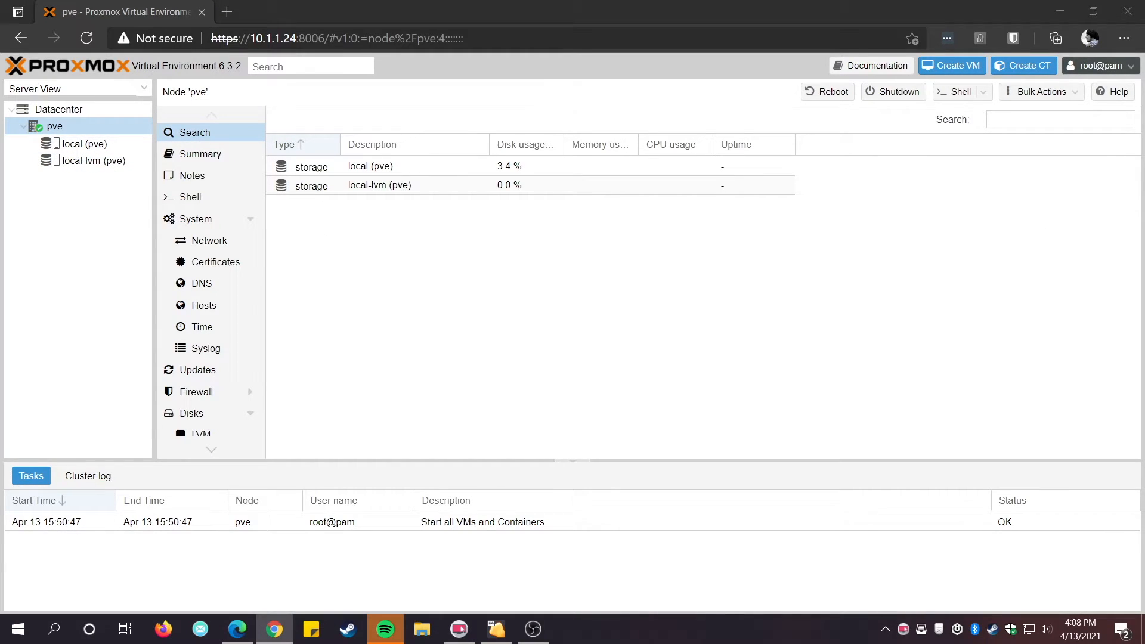
mouse_move(302, 244)
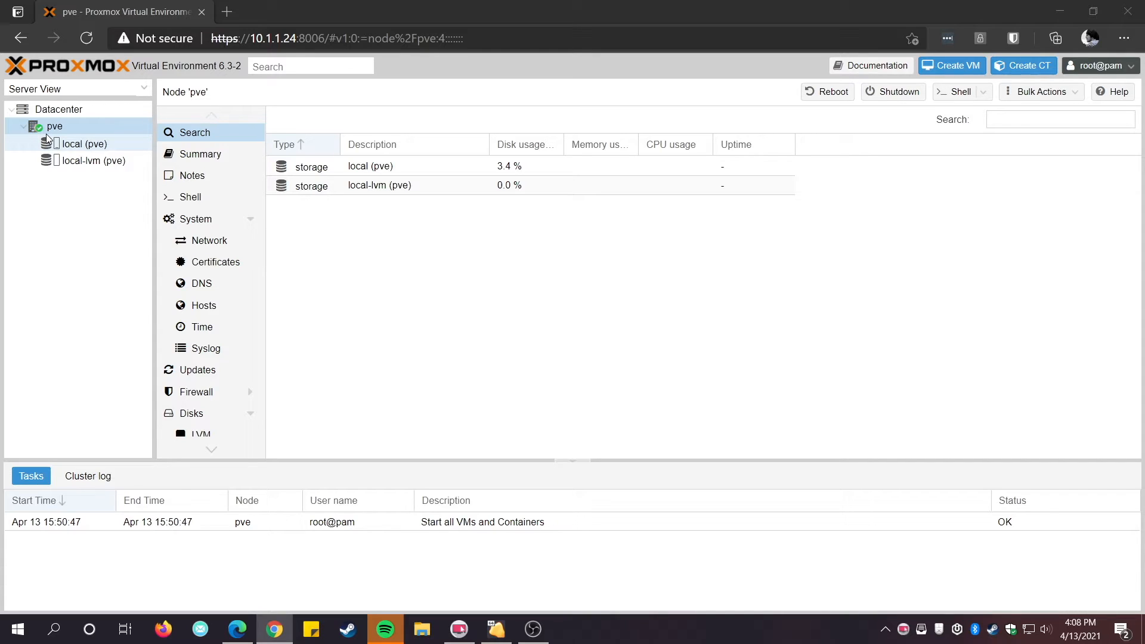
mouse_move(215, 261)
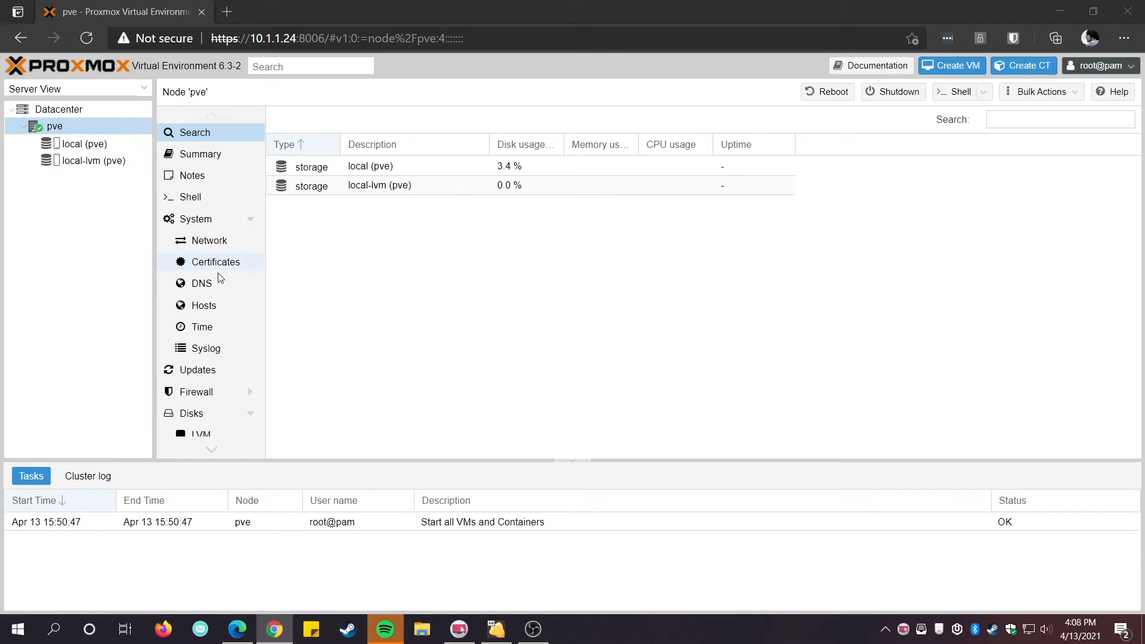
Step: In the pve node Shell, change into /etc/apt/sources.list.d and begin a nano command
left_click(191, 196)
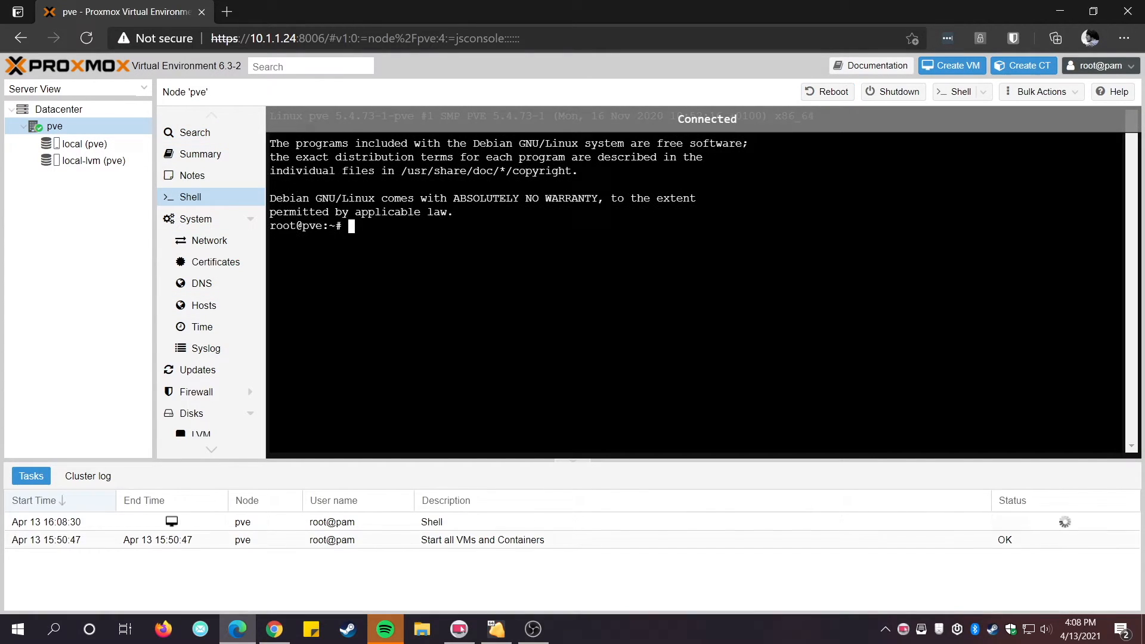
type("c")
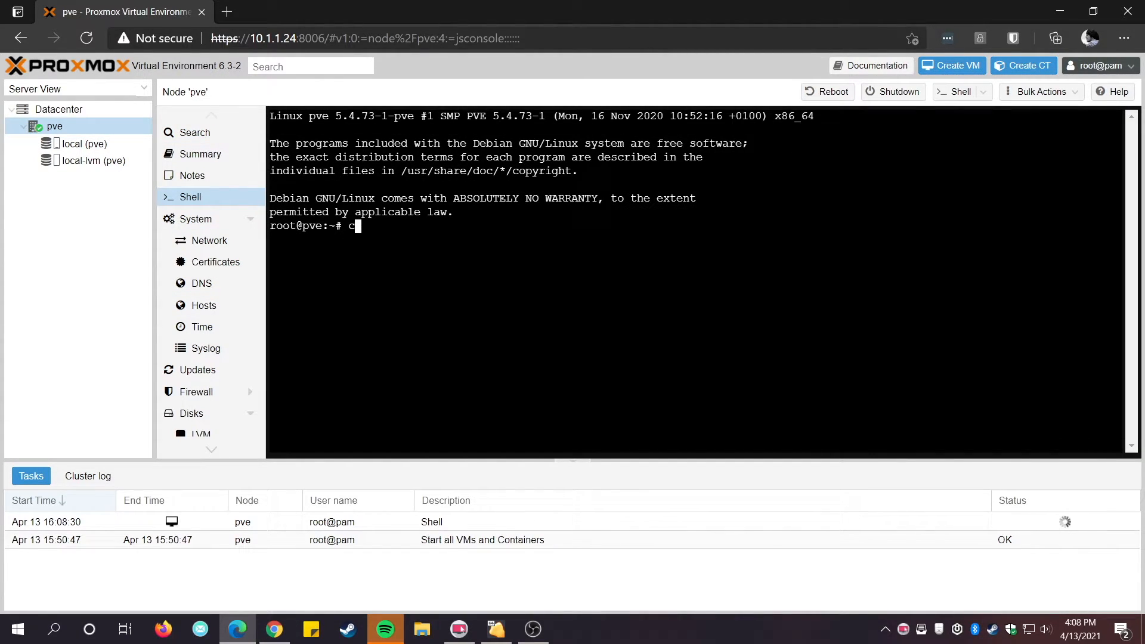
type("d /etc")
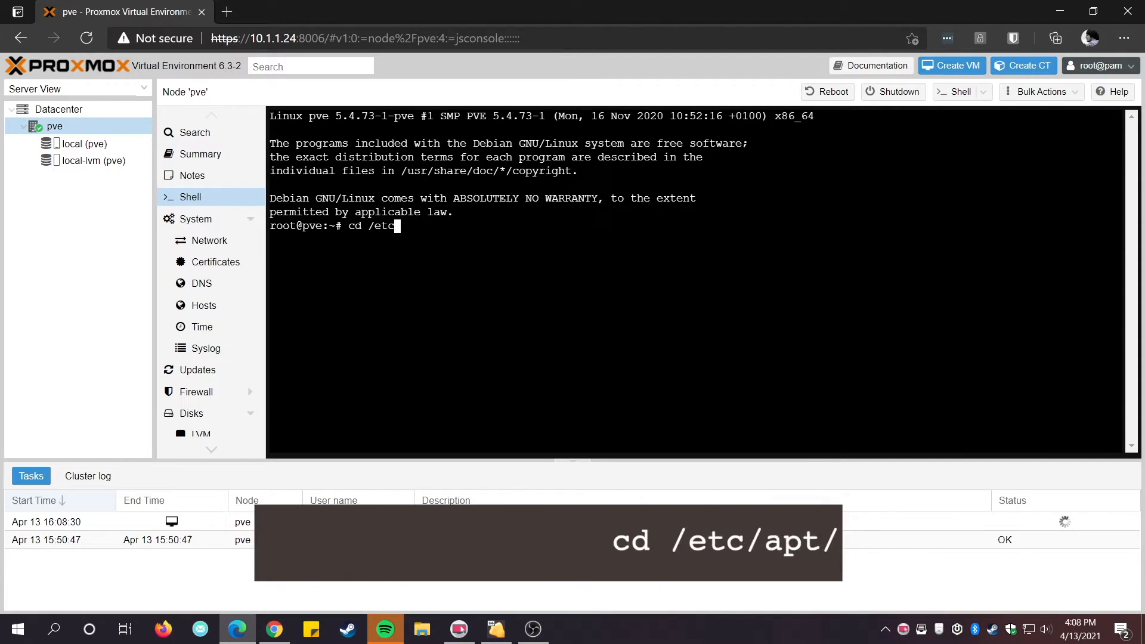
type("/apt")
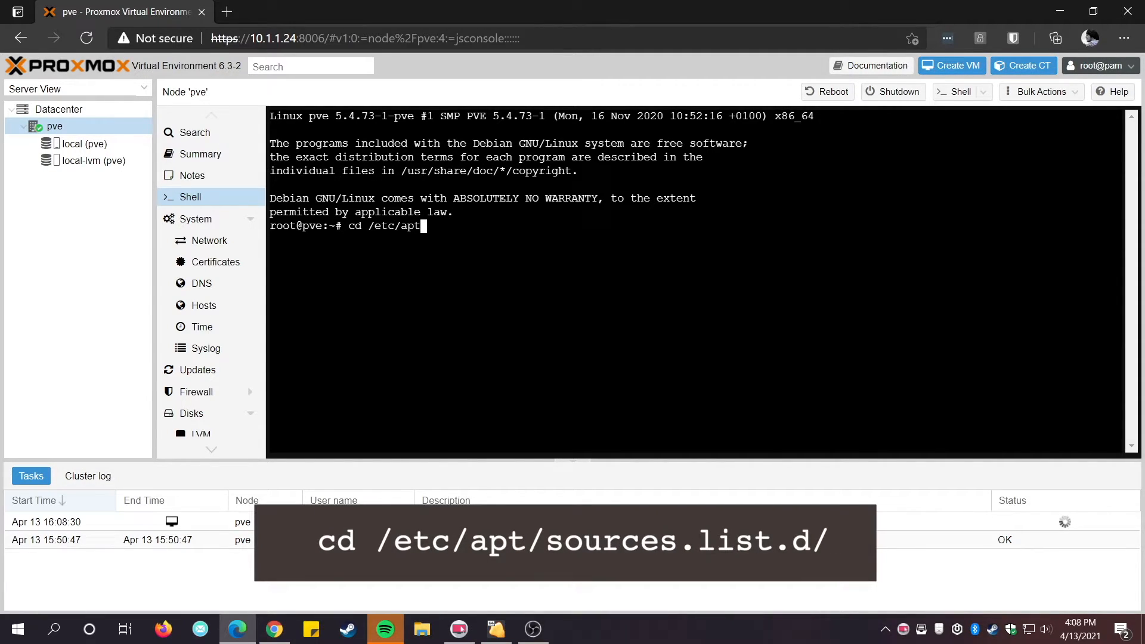
type("sourc")
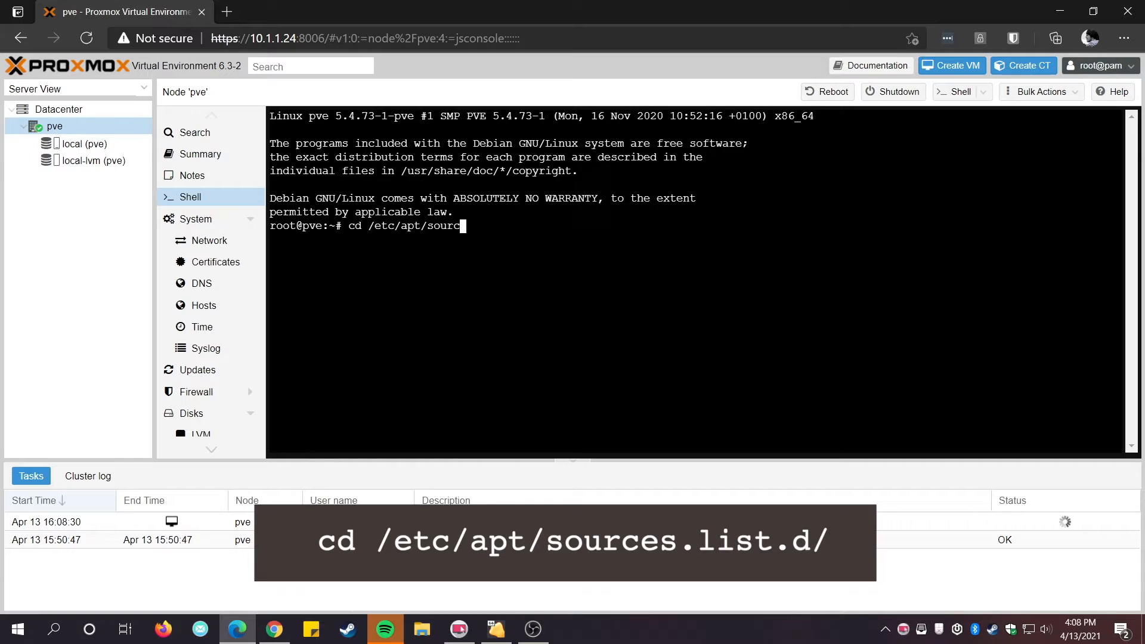
type("es")
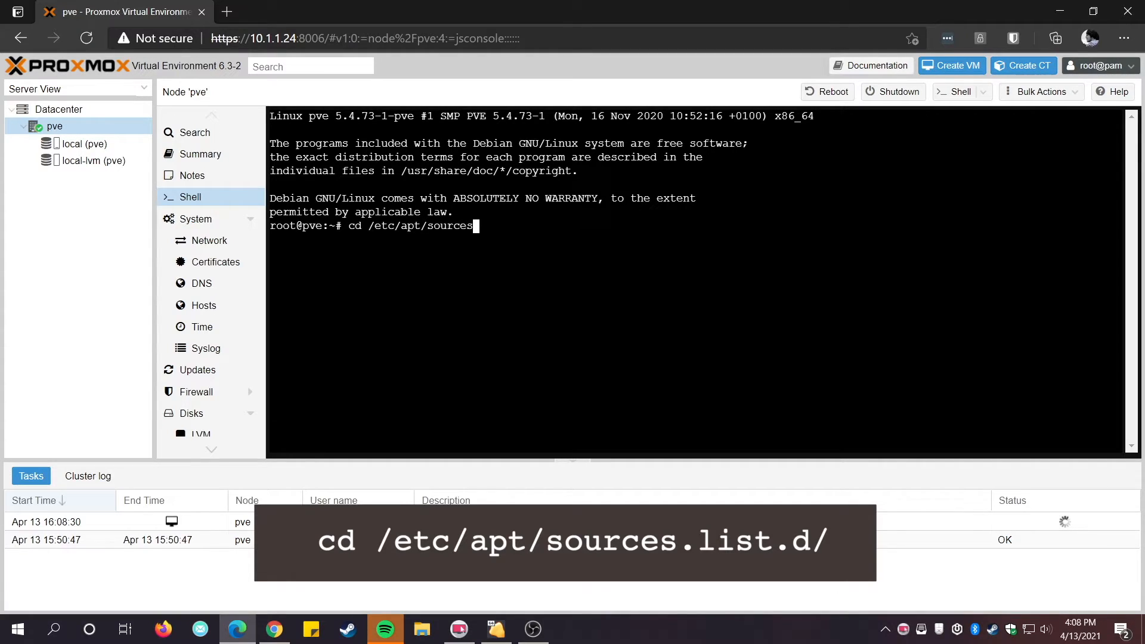
type(".list.d")
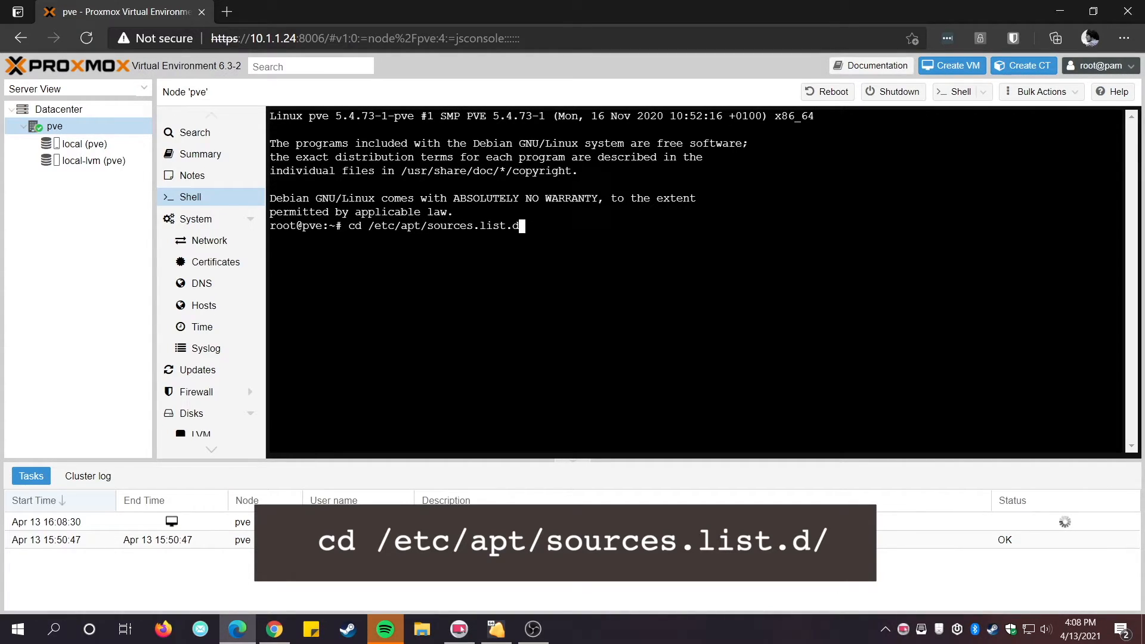
key("Return")
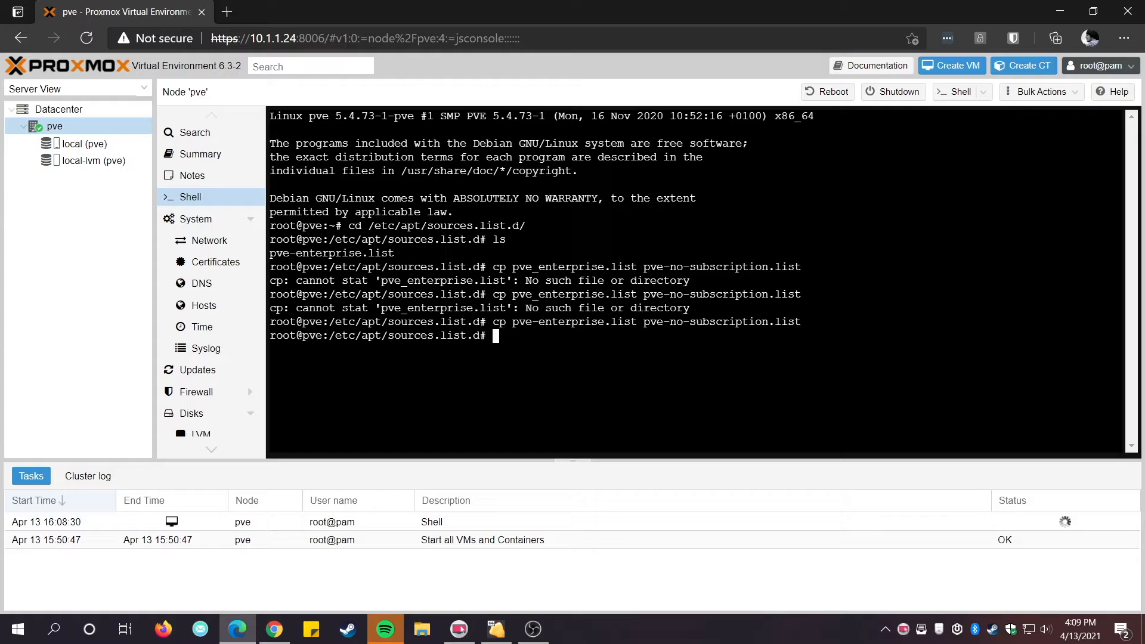
type("nano p")
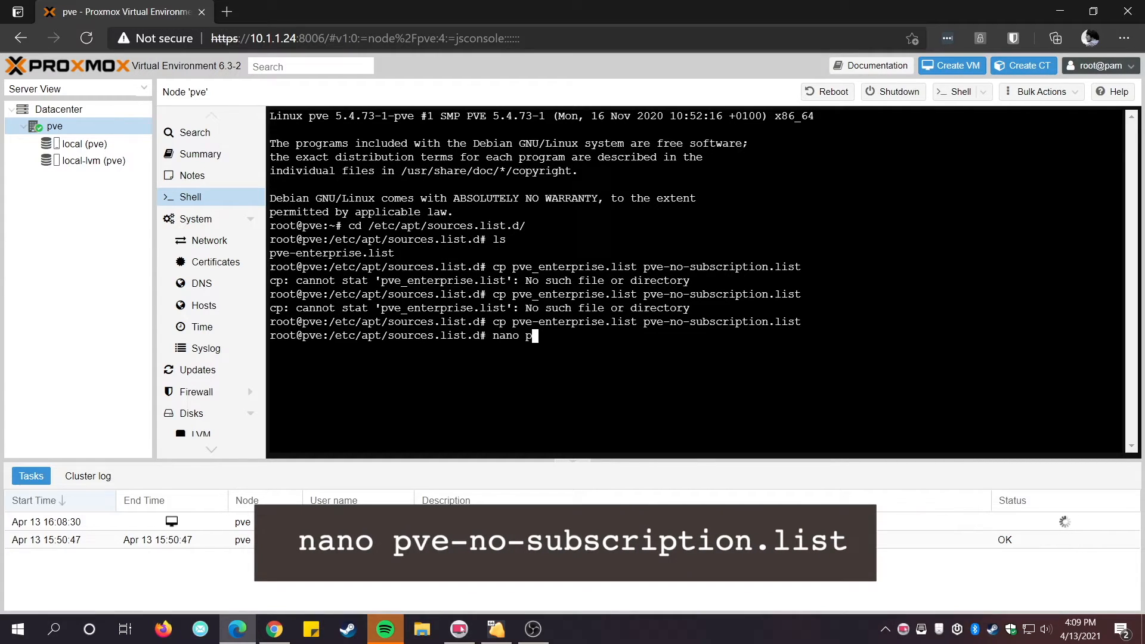
Step: Edit pve-no-subscription.list in nano, replacing pve-enterprise with pve-no-subscription, and save
type("ve-n")
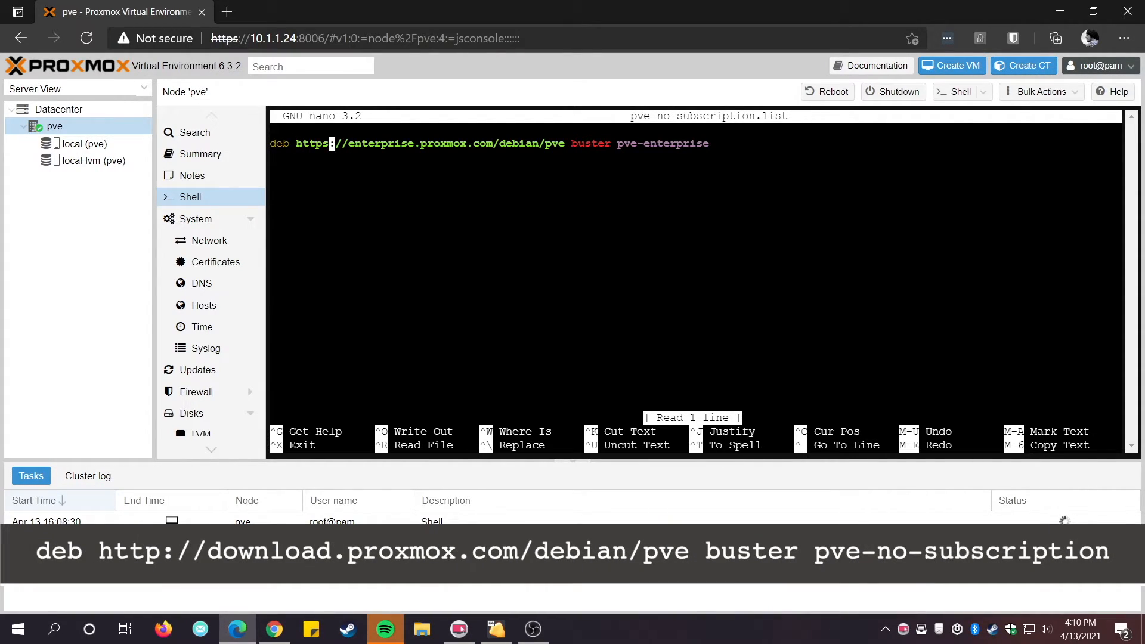
key("Backspace")
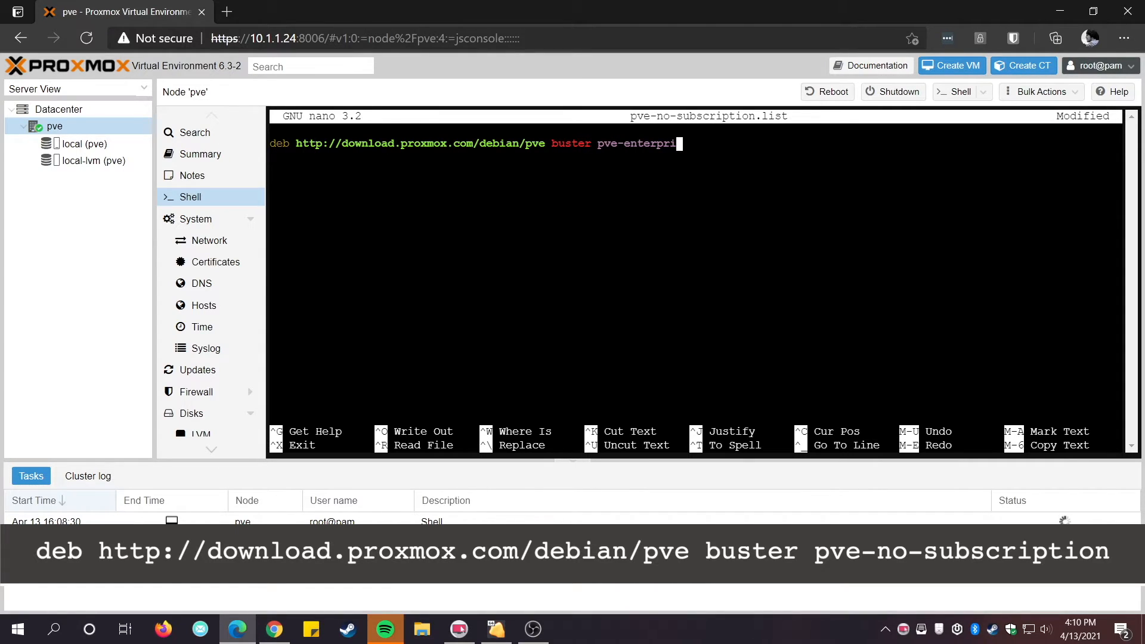
key("Backspace")
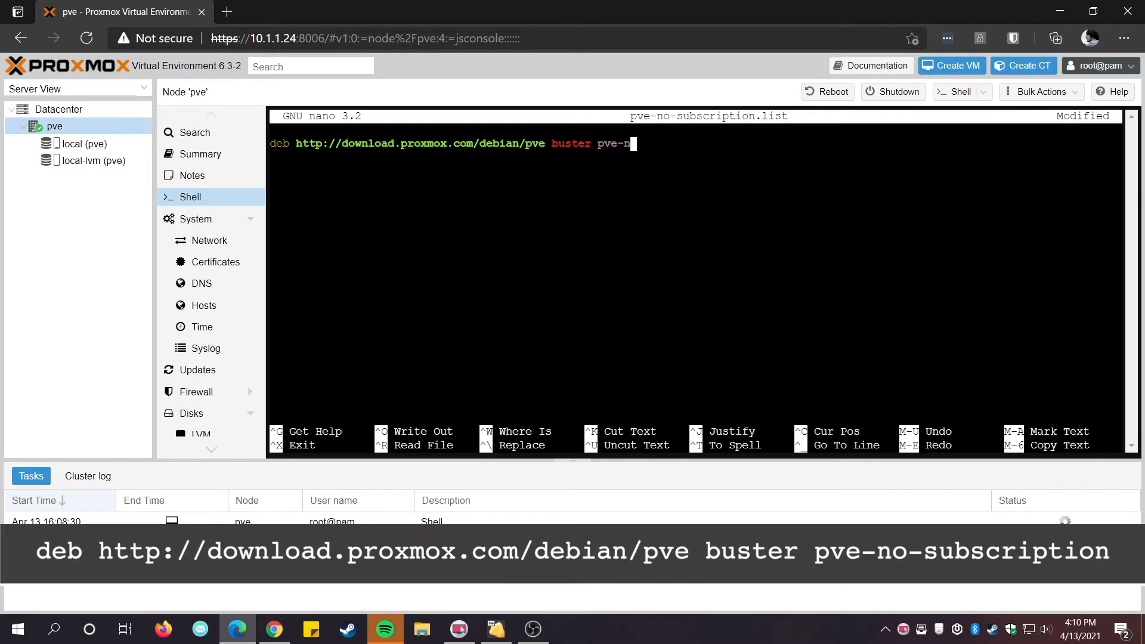
type("-subs")
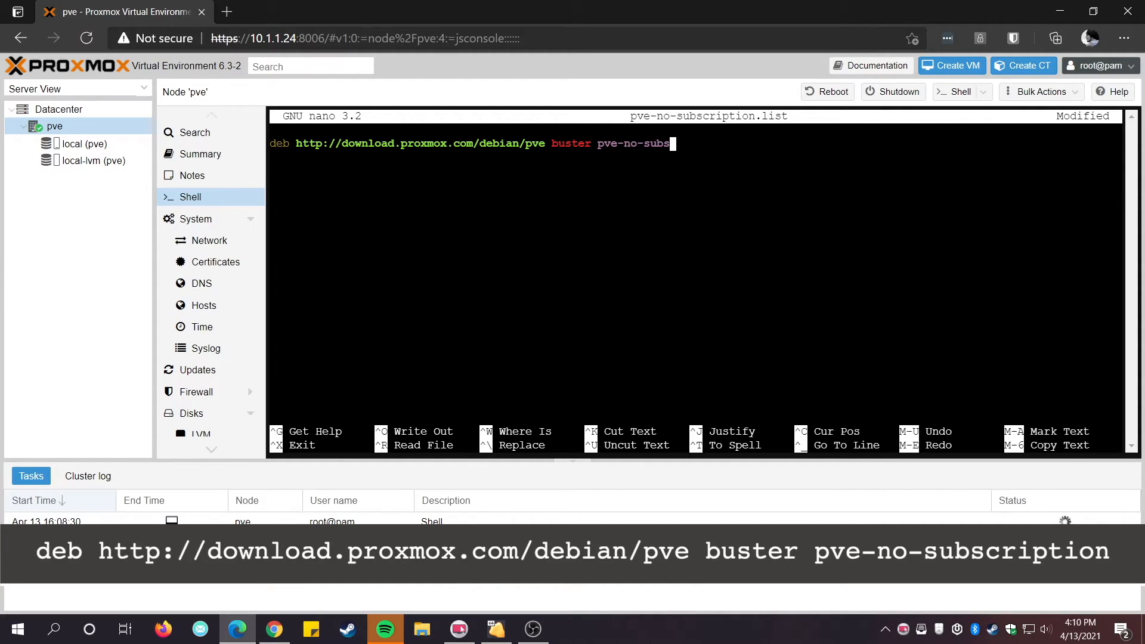
type("ription")
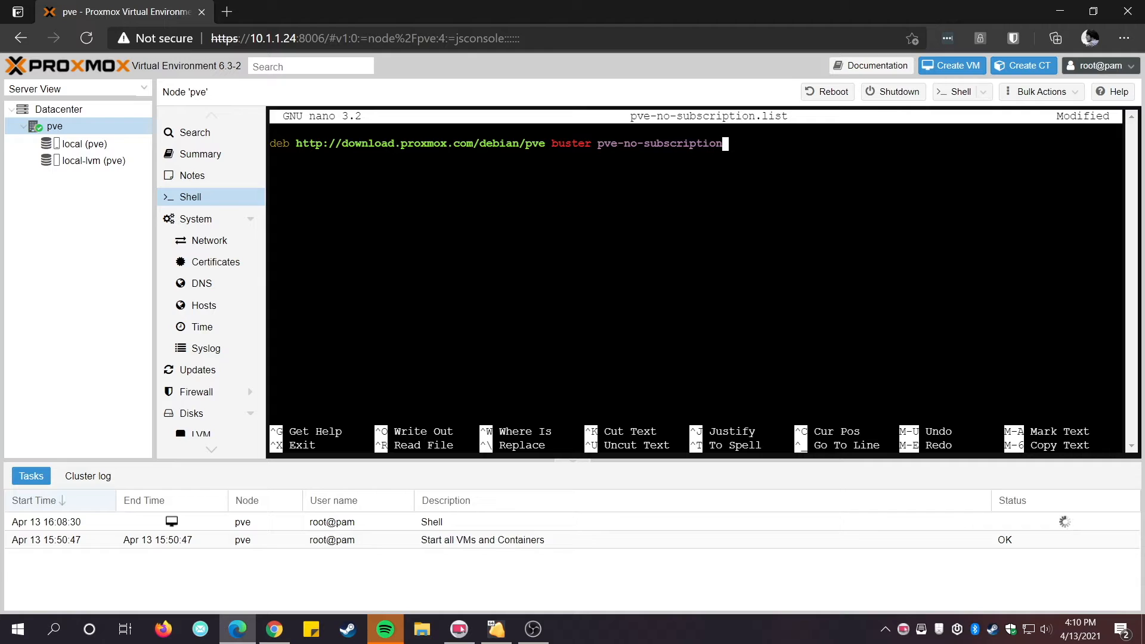
key("ctrl+o")
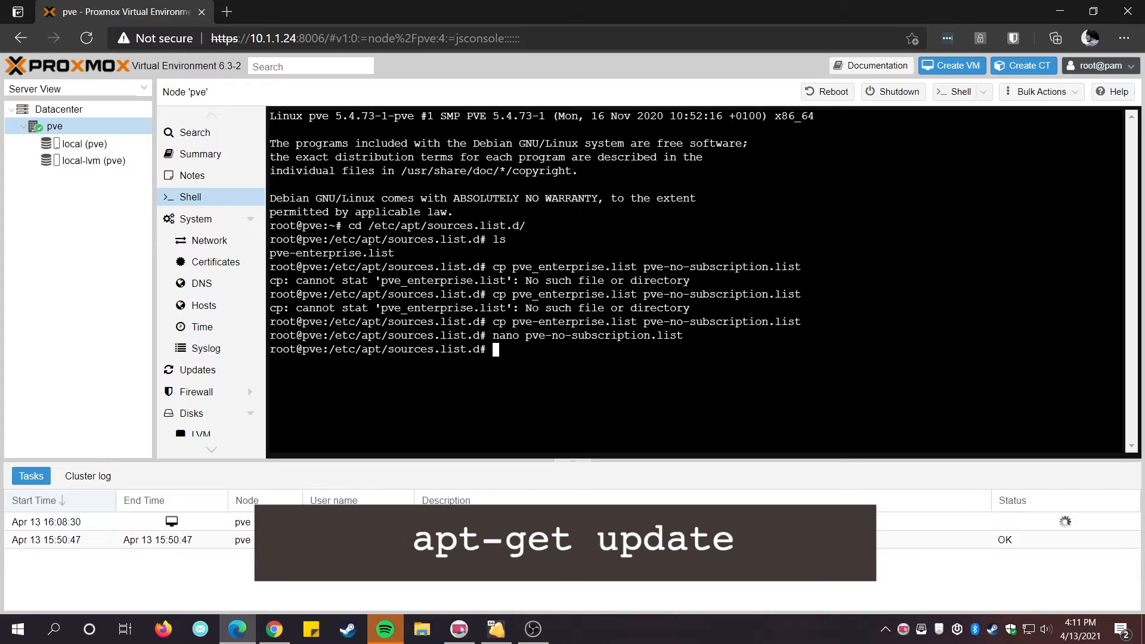
Step: Run apt-get update to fetch the package lists, including pve-no-subscription
type("apt-")
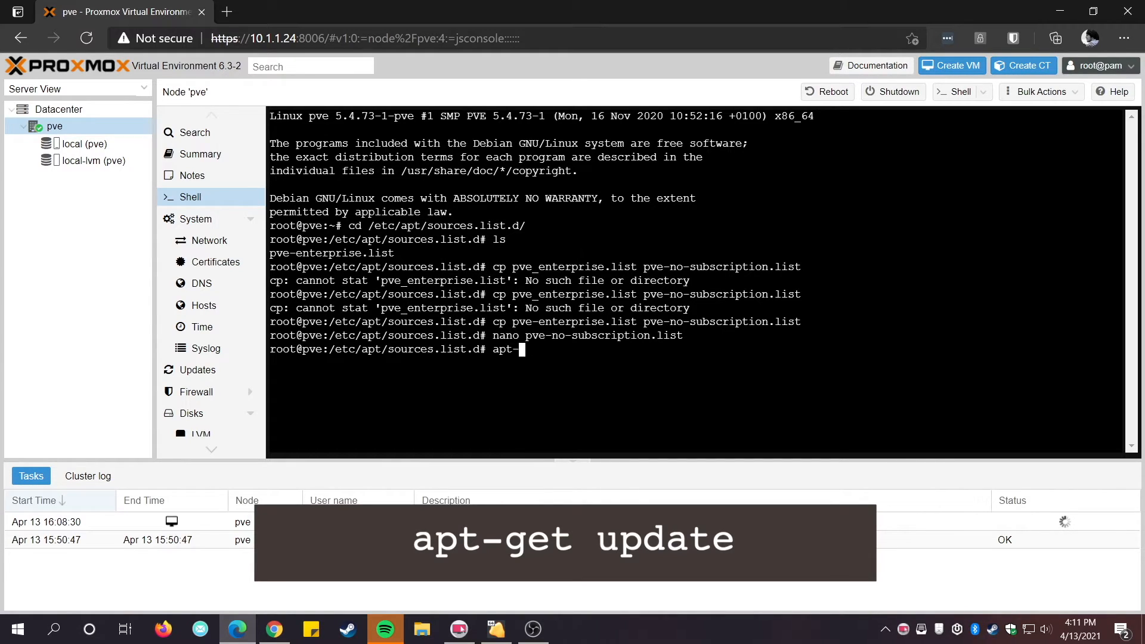
type("get update")
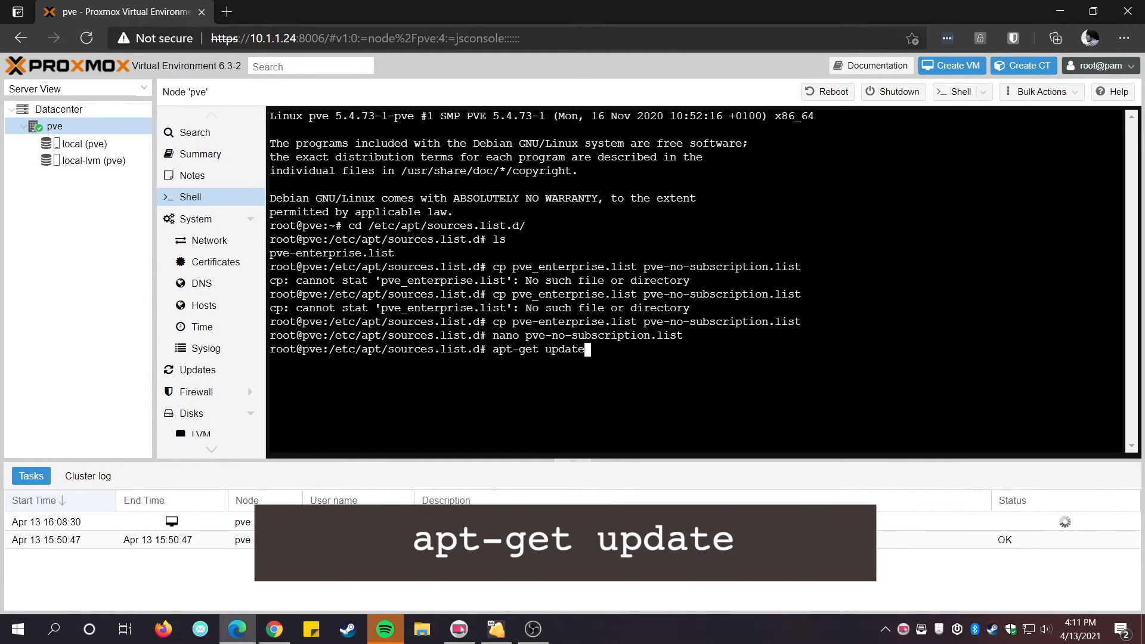
key("Return")
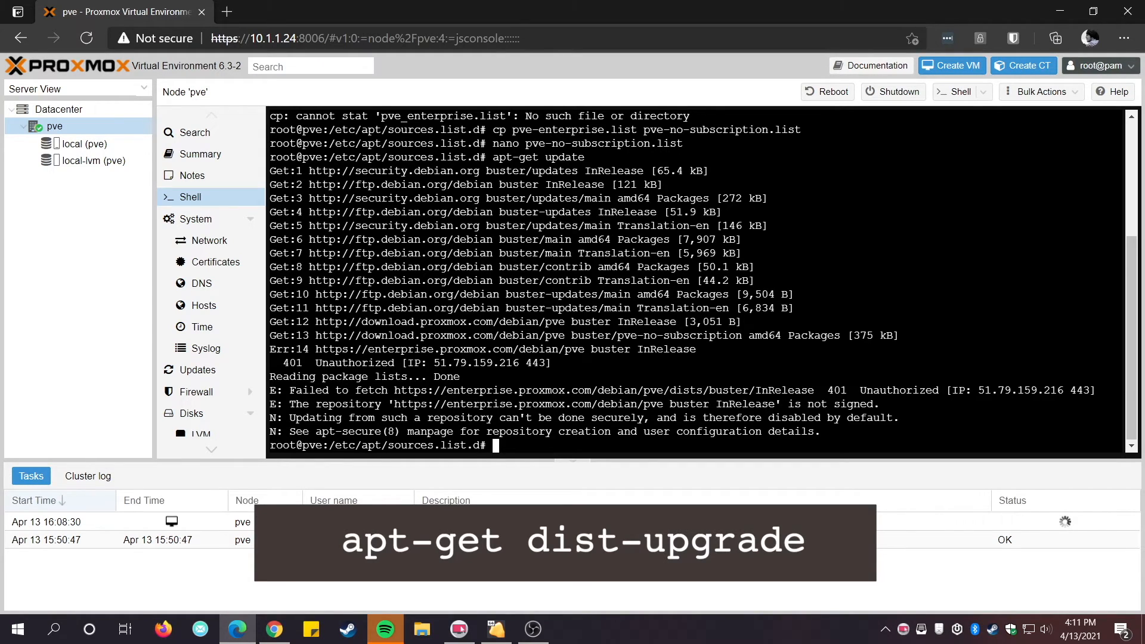
Step: Run apt-get dist-upgrade in the node shell to fully upgrade the packages
type("a")
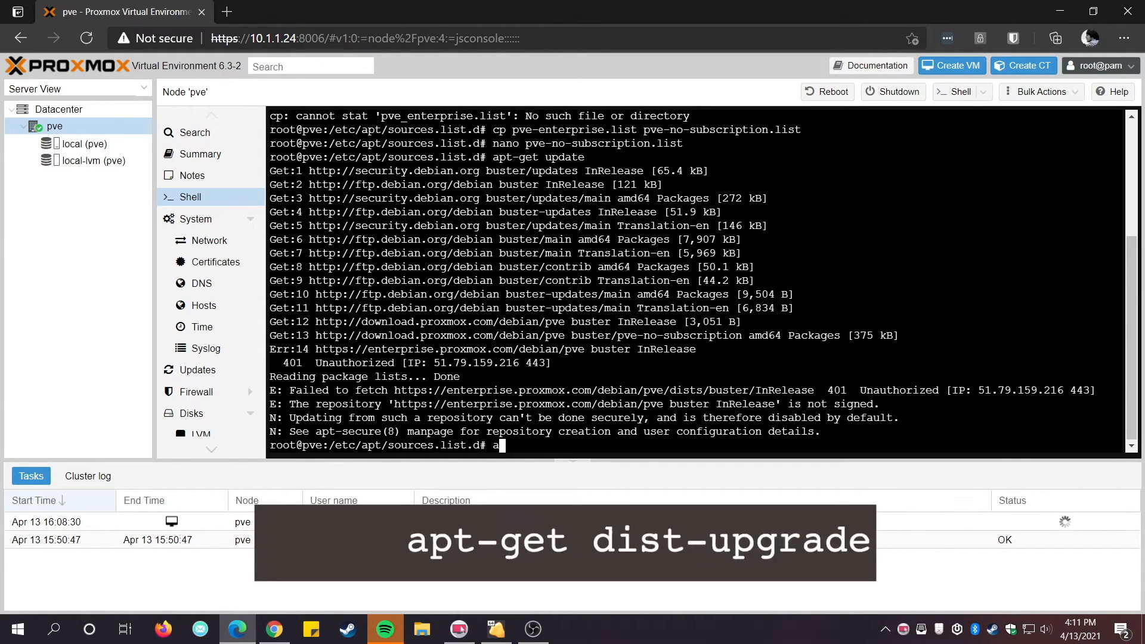
type("pt-get")
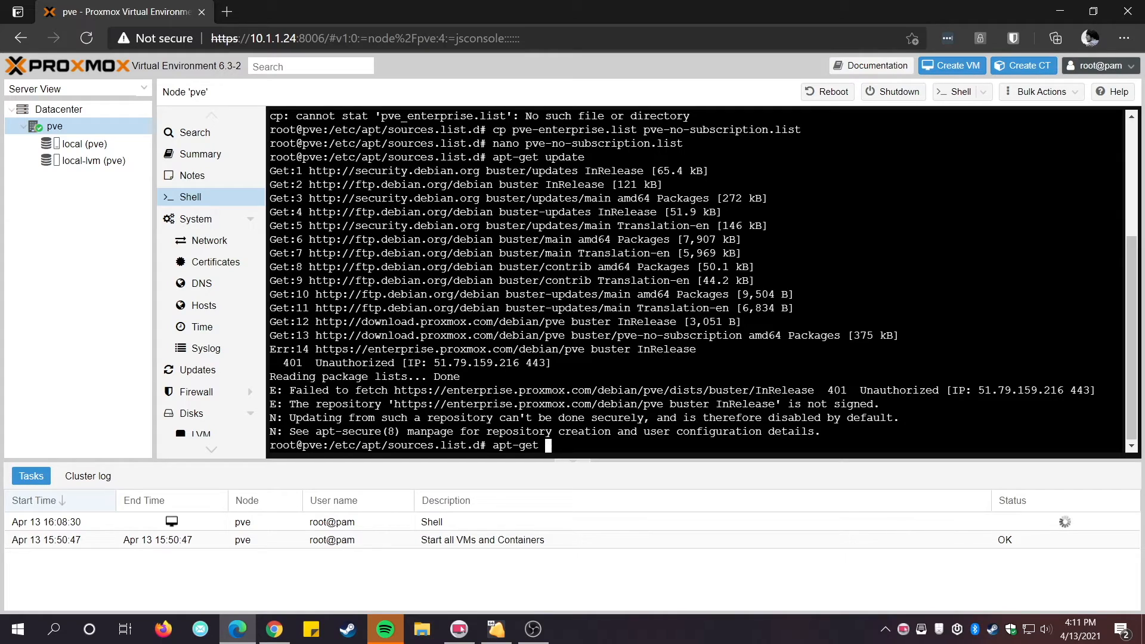
type("dist")
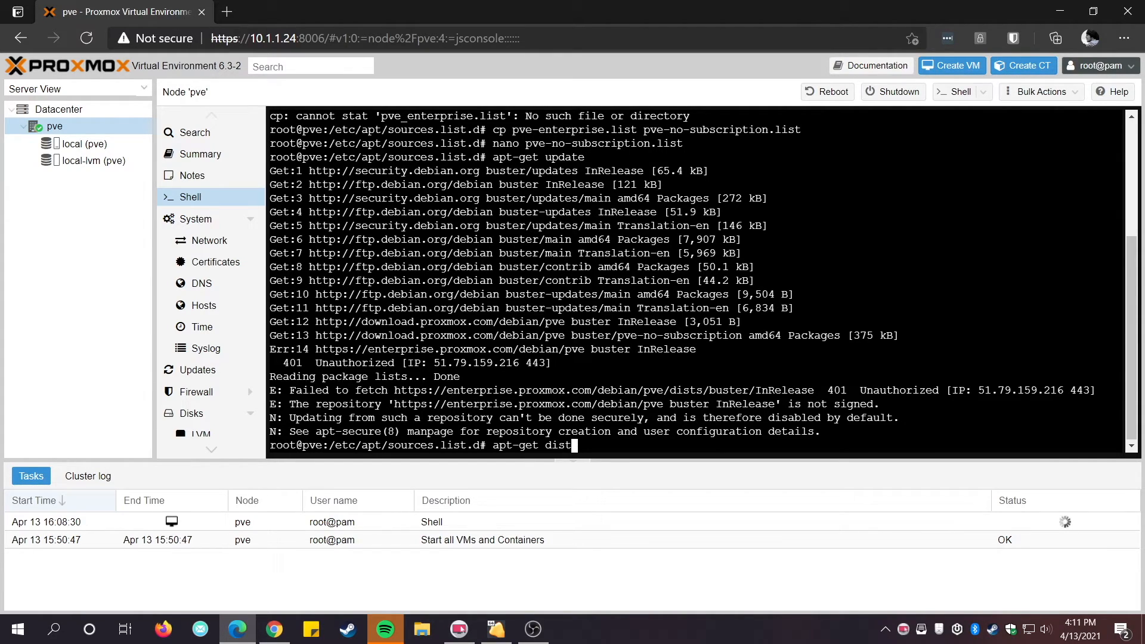
type("-u")
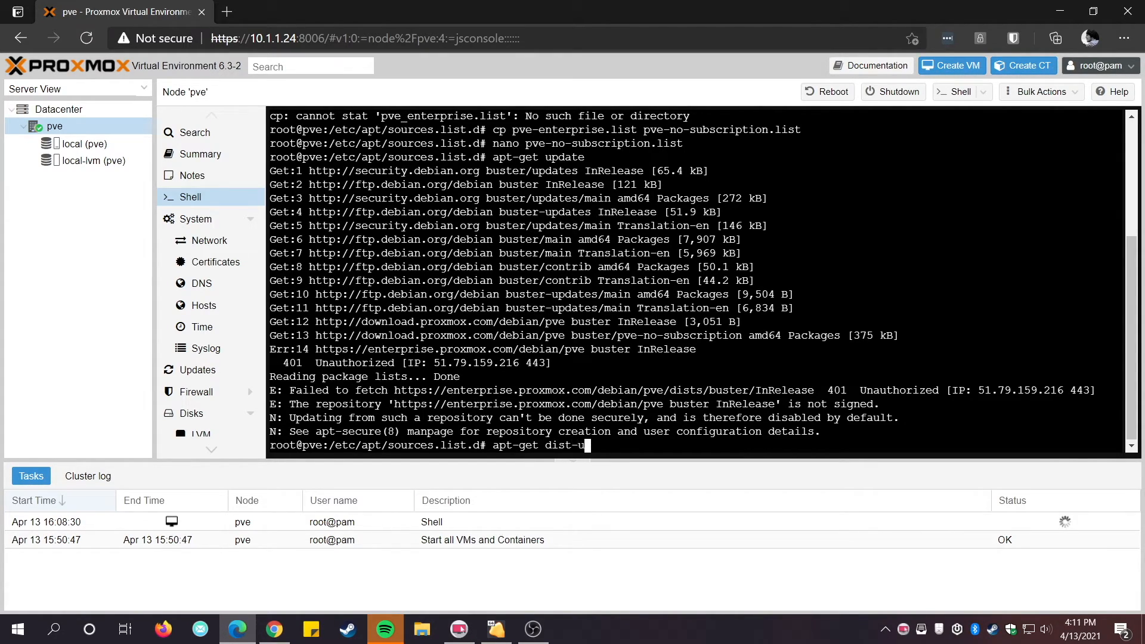
key("Return")
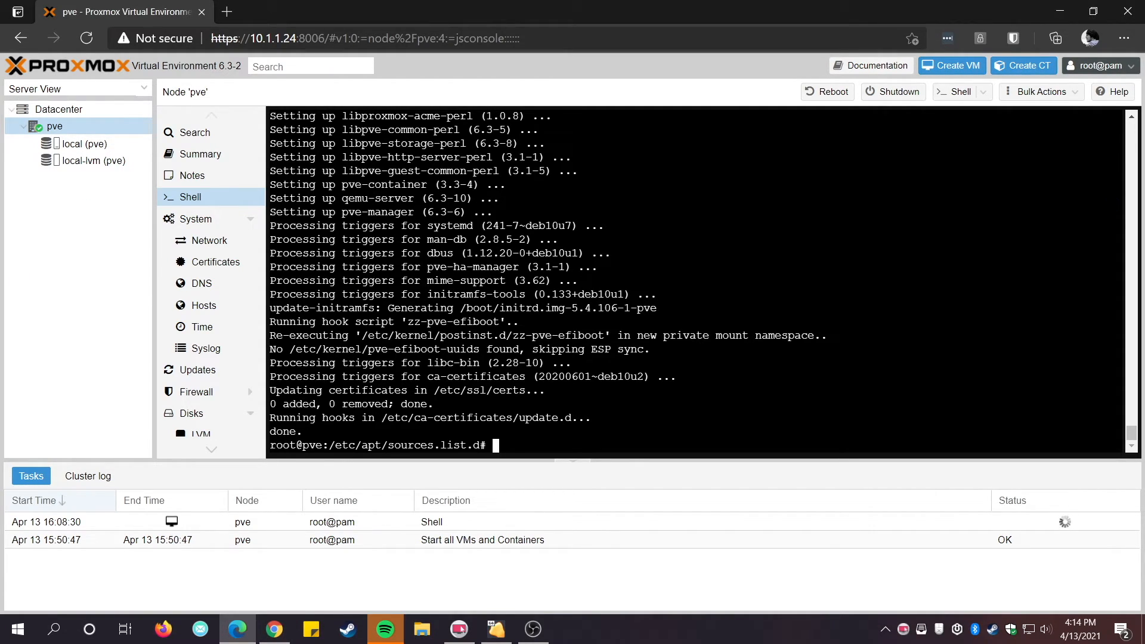
Step: Confirm apt-get upgrade and dist-upgrade report nothing left, then reboot the node
type("apt-get upgrade -y")
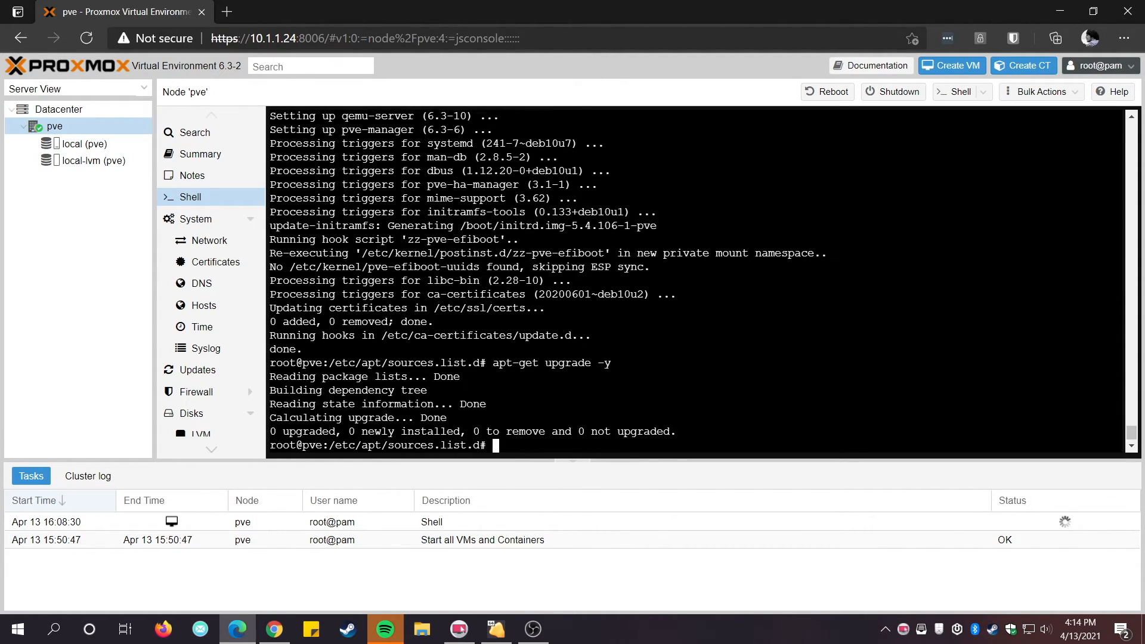
type("apt-get dist-upgrade")
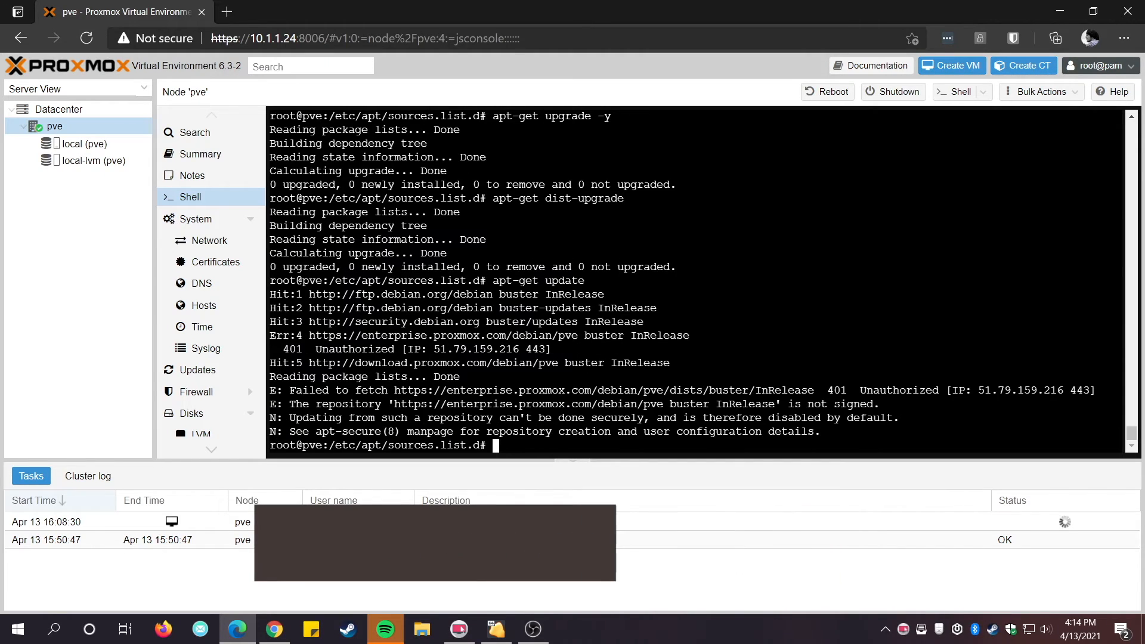
type("reboot")
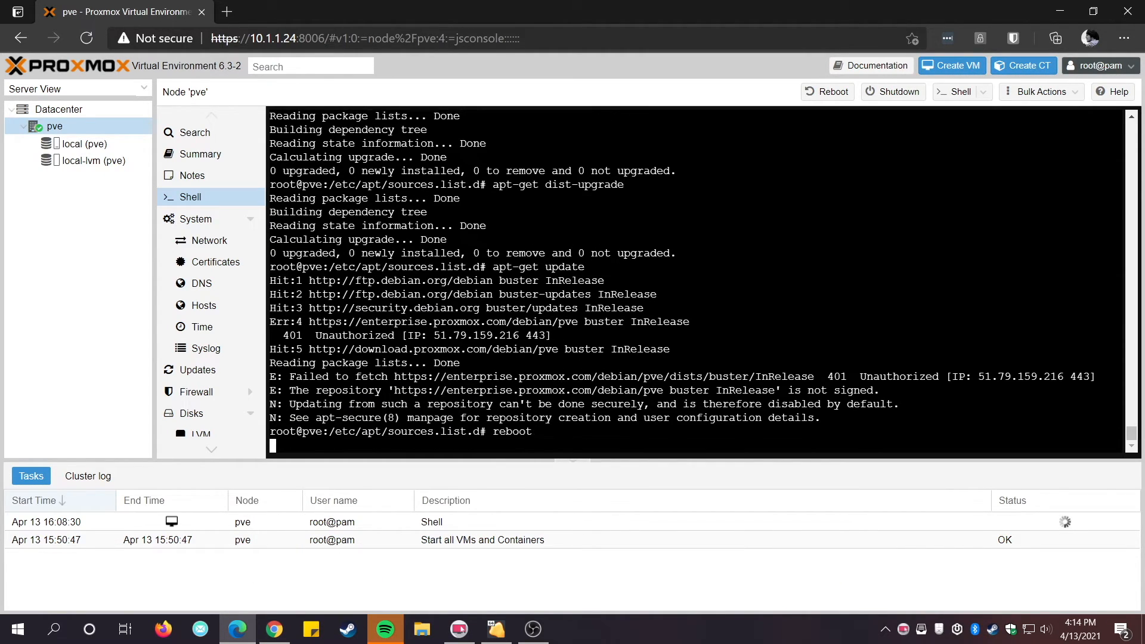
key("Return")
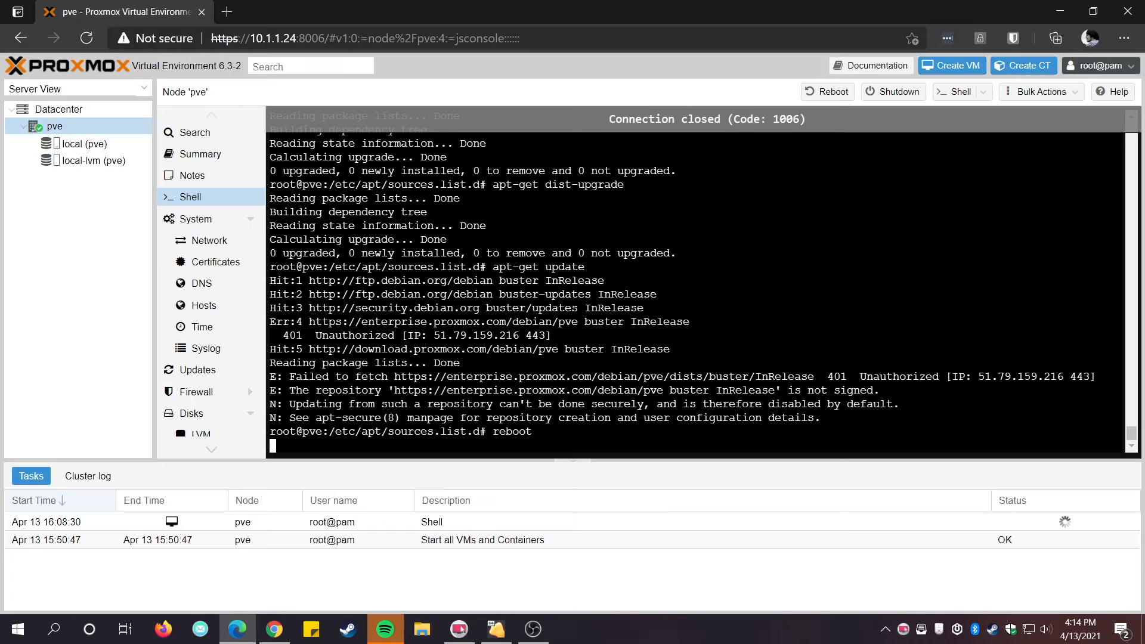